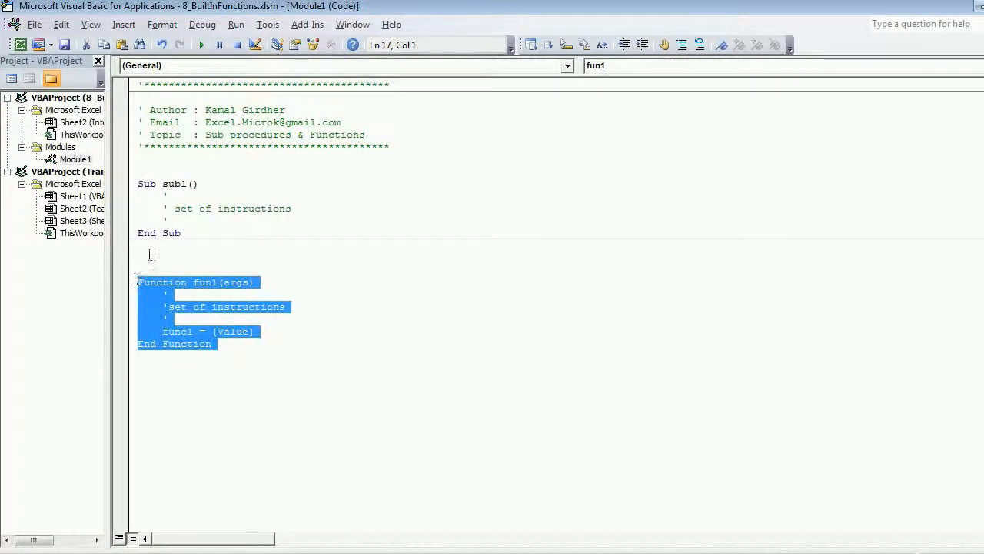
Step: Delete the placeholder comment lines inside sub1, trying out cells(1,1).value and msgbox text
left_click(138, 259)
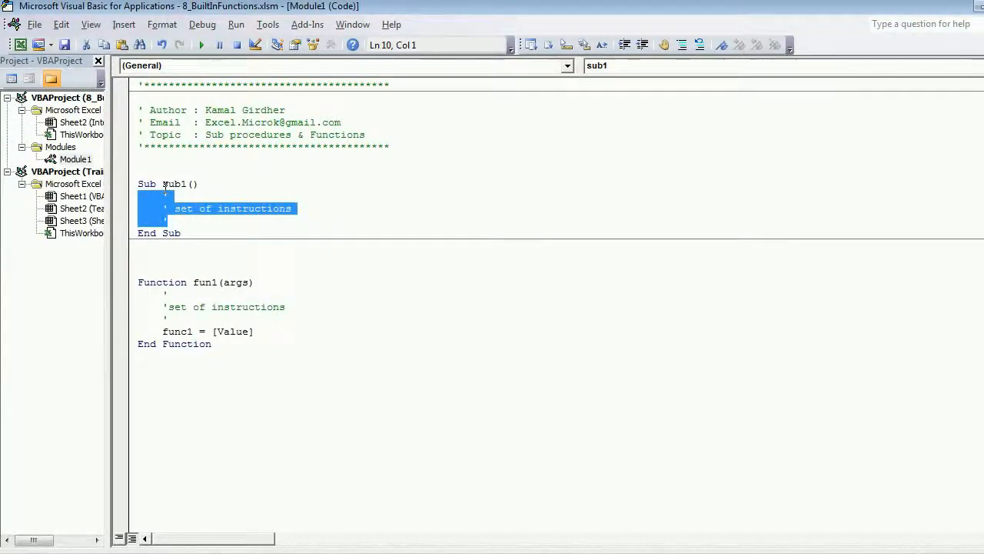
key("Delete")
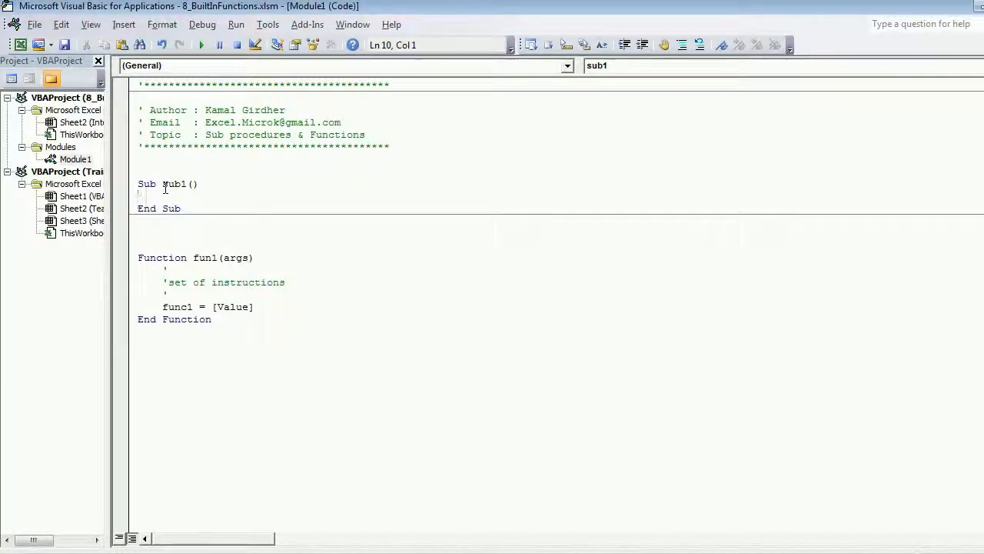
type("cells")
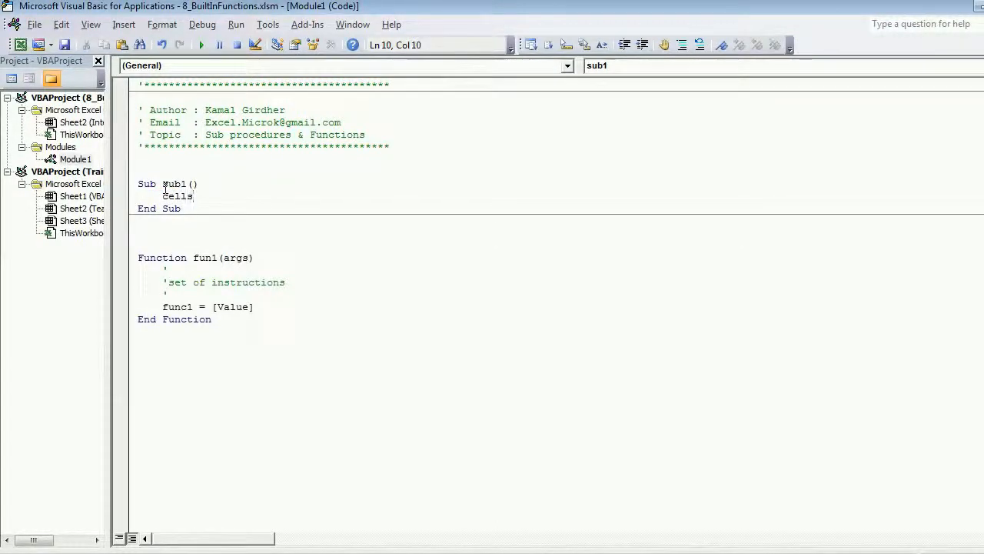
type("(1,1) .")
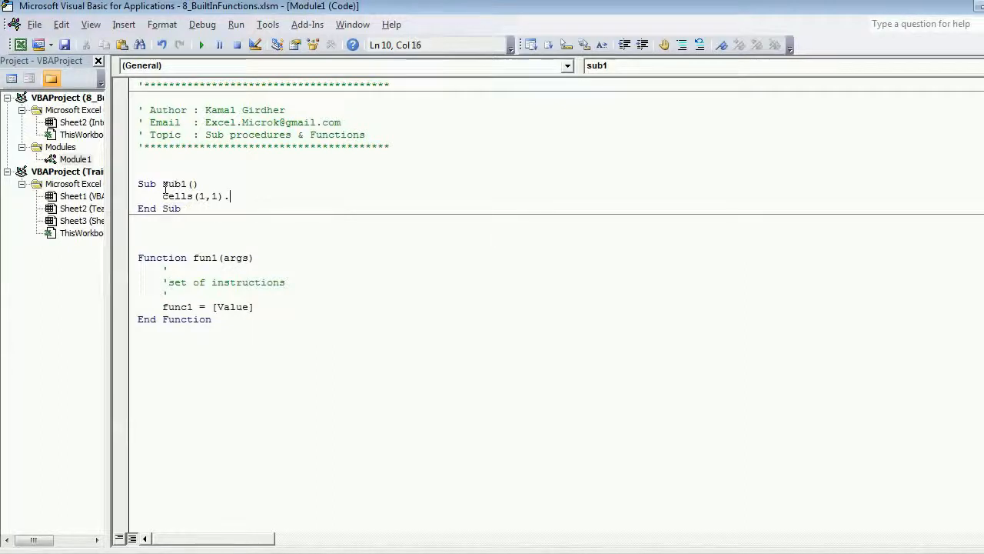
type("value")
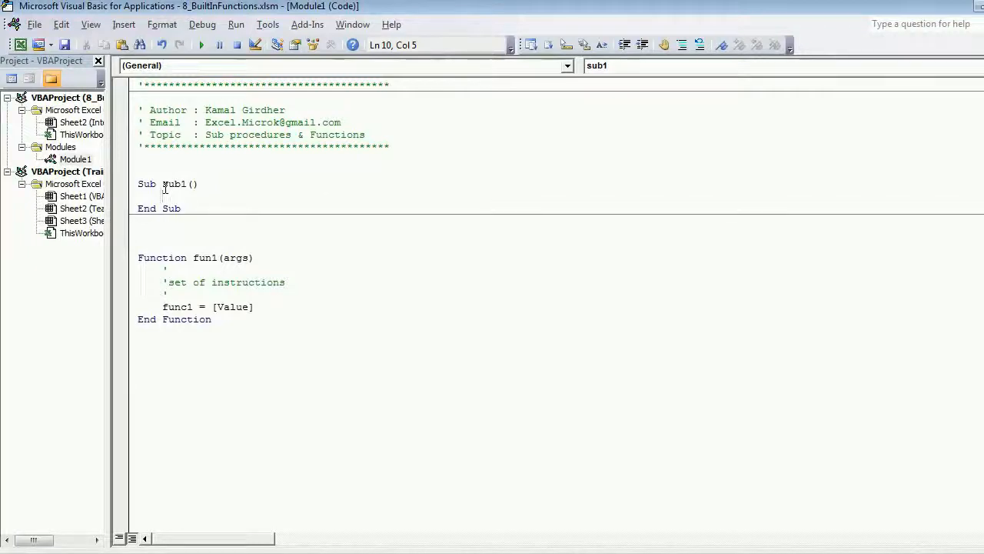
type("msgbox")
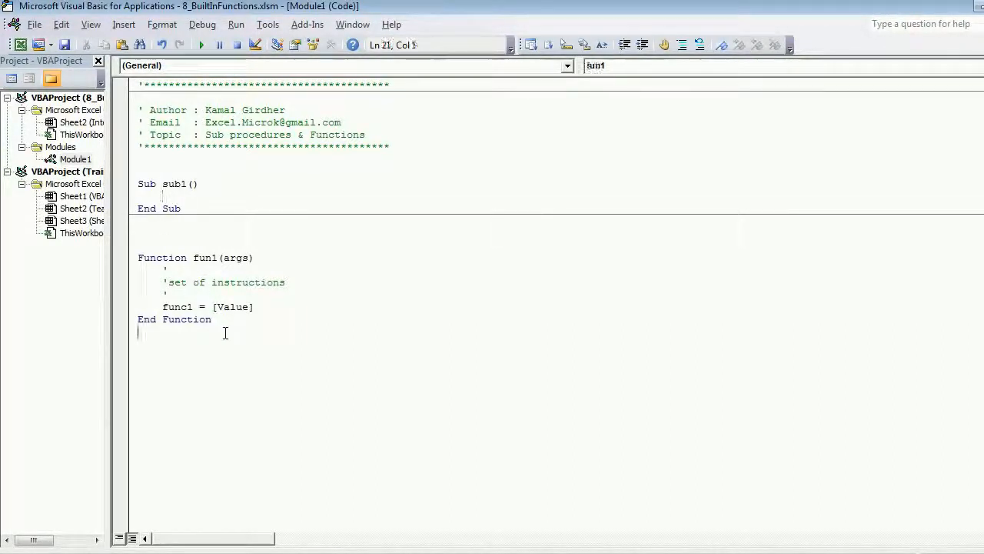
Step: Select the whole Function fun1 block and delete it, leaving only an empty sub1
left_click_drag(139, 259, 219, 318)
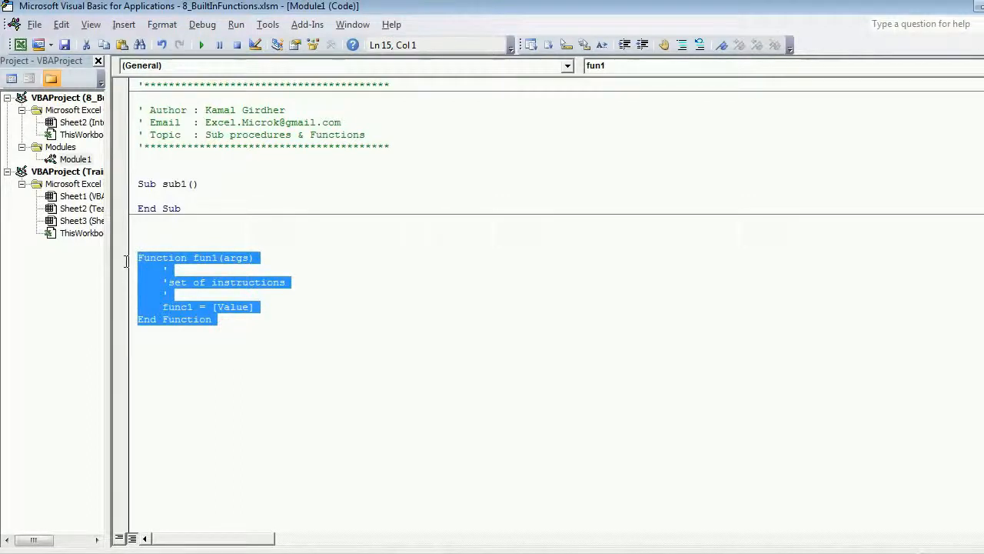
key("Delete")
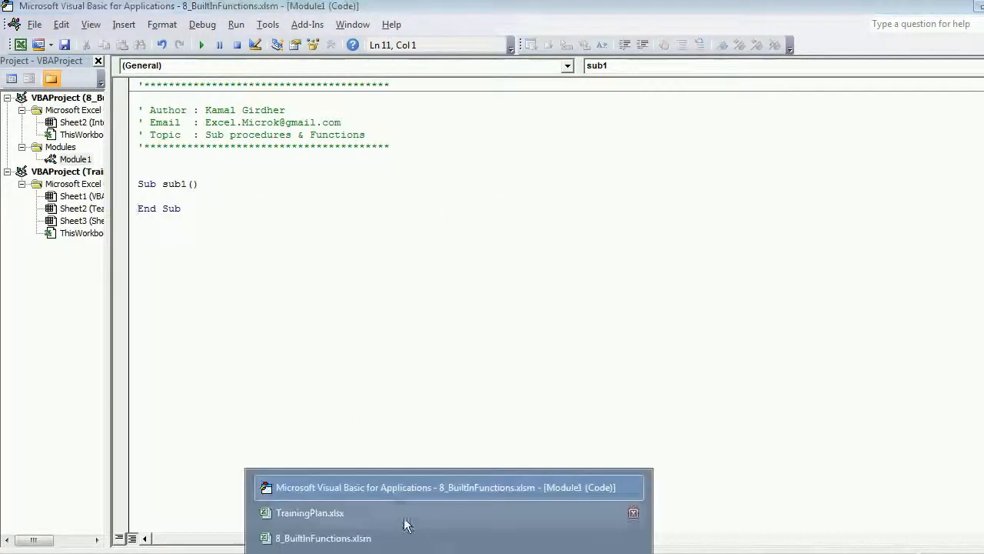
Step: Switch to the Excel workbook's InteractiveFunctions sheet listing MsgBox and InputBox syntax
left_click(323, 539)
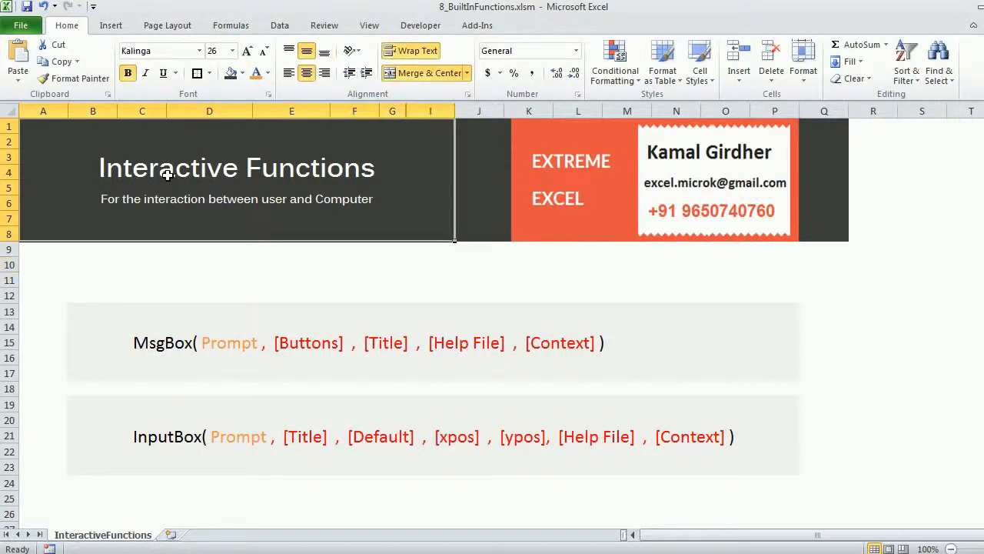
mouse_move(177, 203)
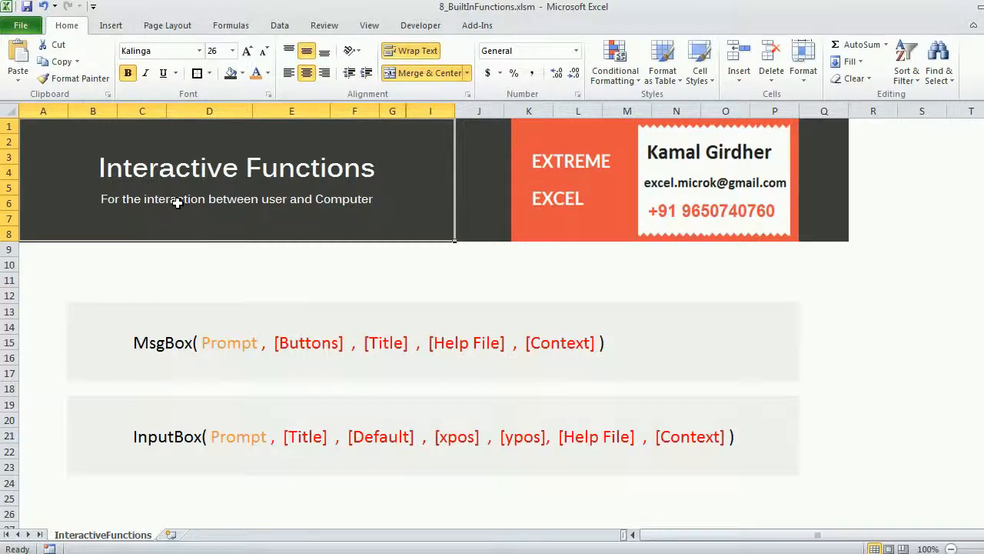
mouse_move(166, 220)
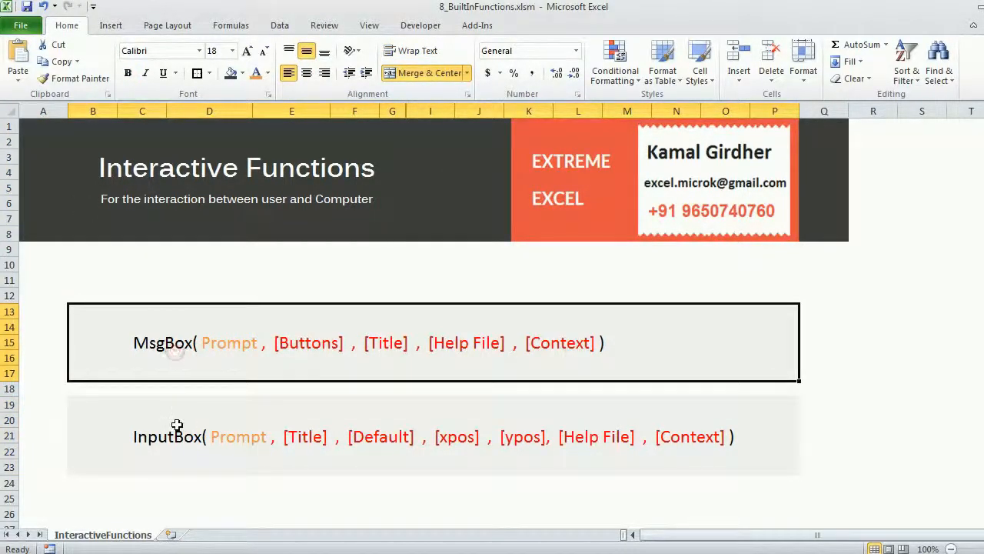
mouse_move(237, 352)
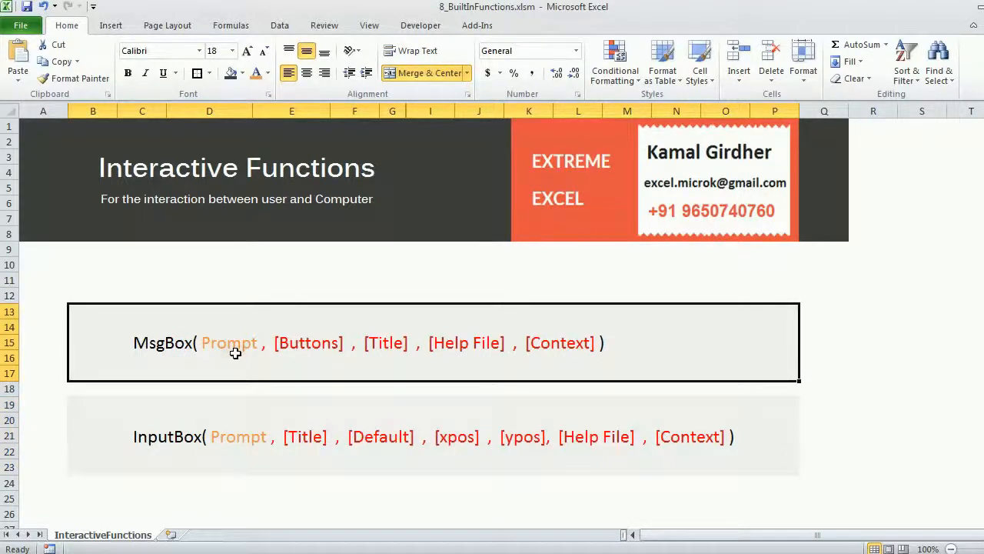
mouse_move(184, 357)
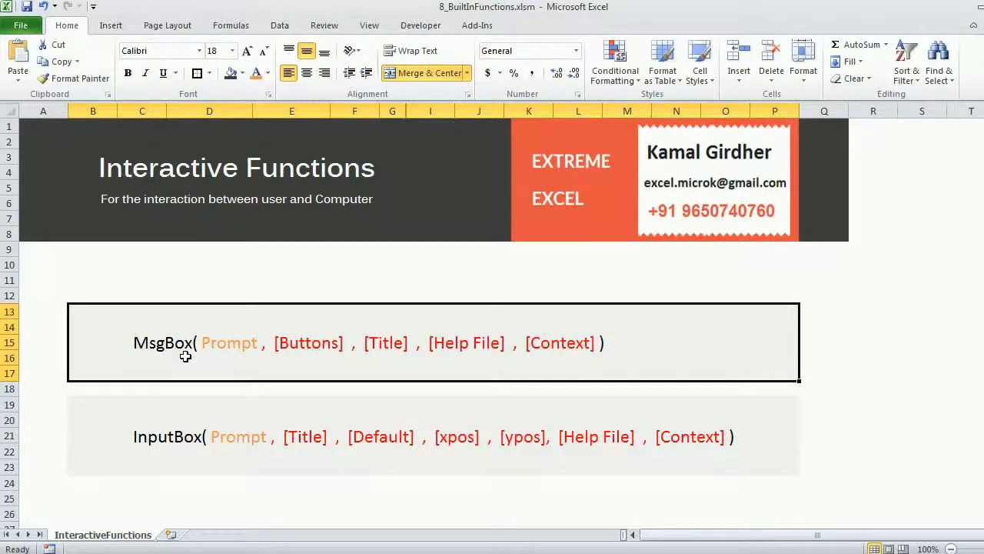
mouse_move(222, 360)
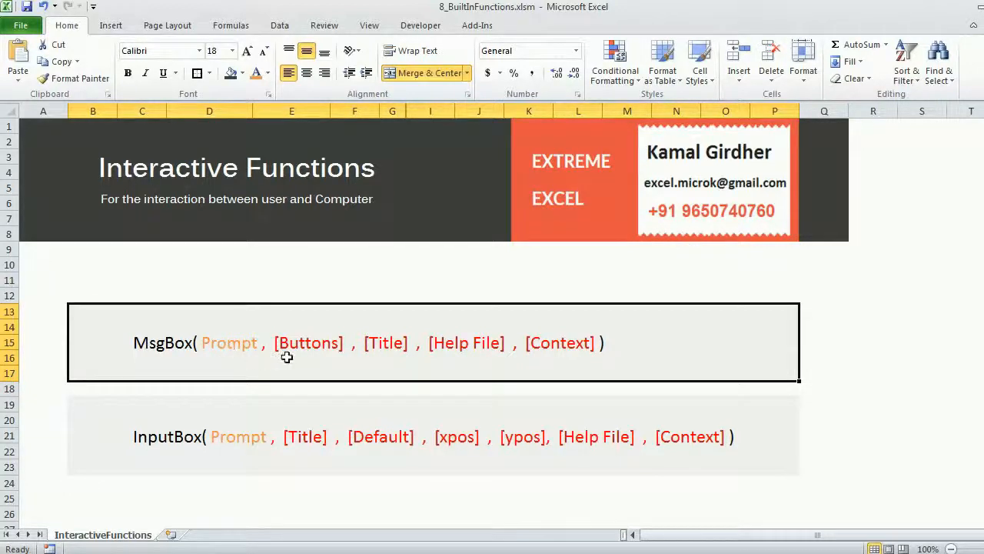
mouse_move(448, 352)
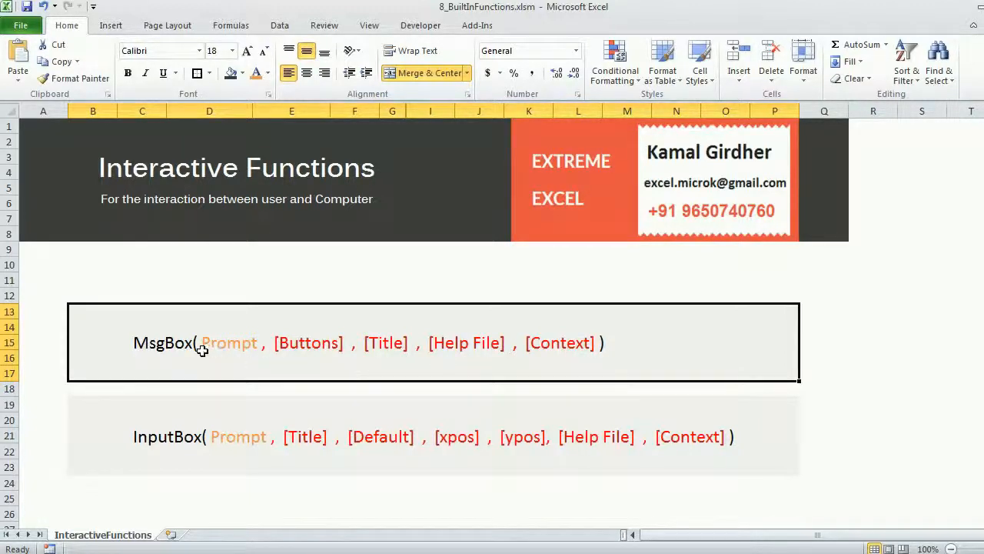
mouse_move(234, 351)
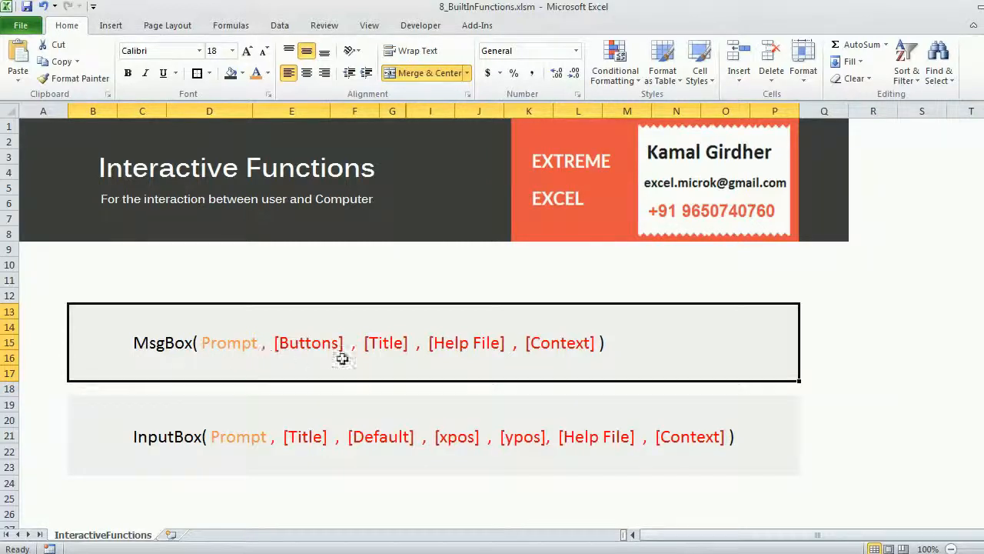
mouse_move(308, 352)
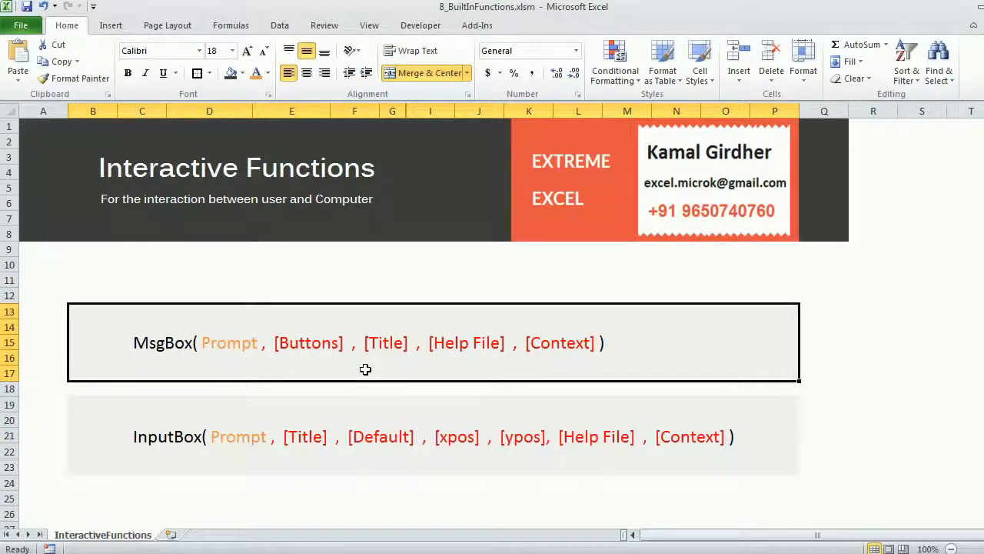
mouse_move(268, 363)
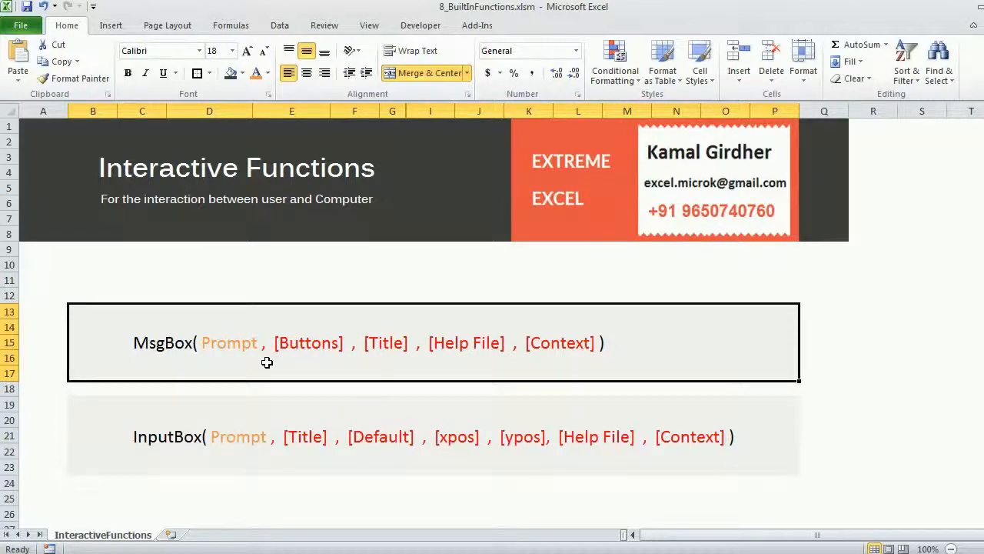
mouse_move(252, 352)
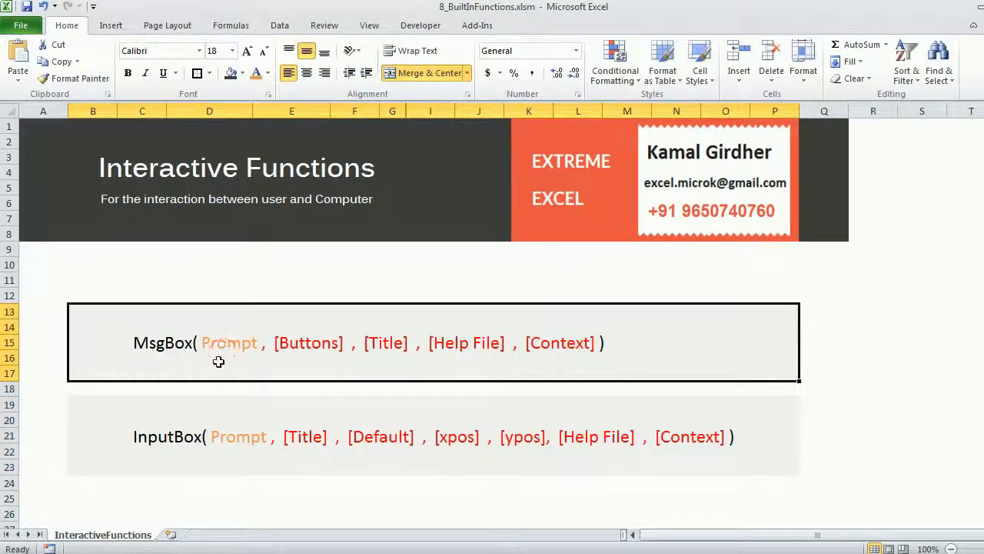
mouse_move(209, 353)
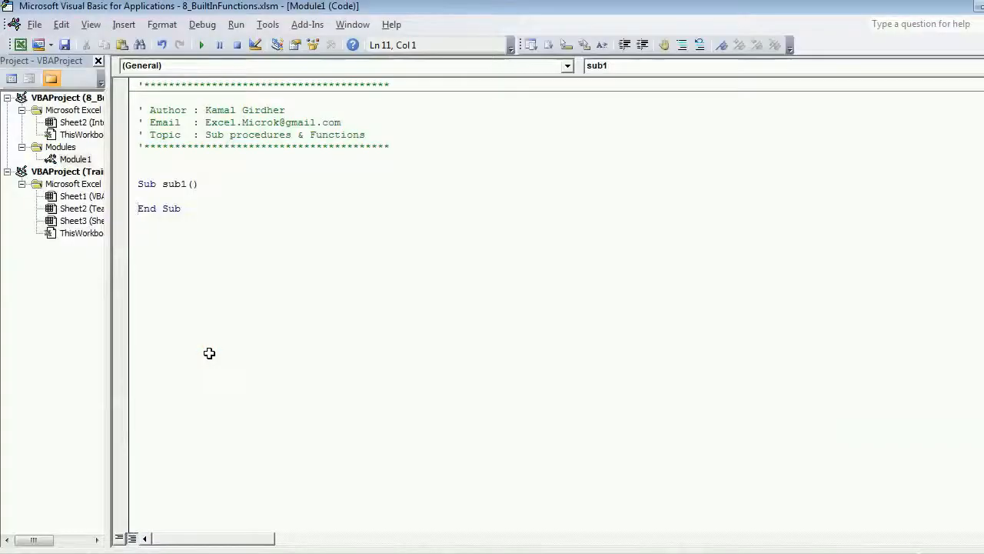
Step: Add the line Msgbox ("hello") inside Sub sub1
type("Msg")
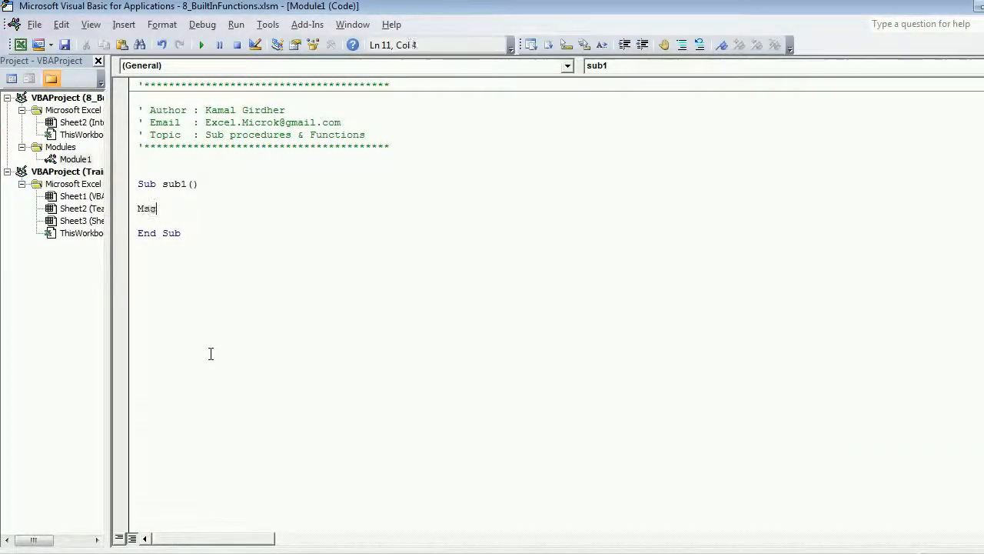
type("box (\"")
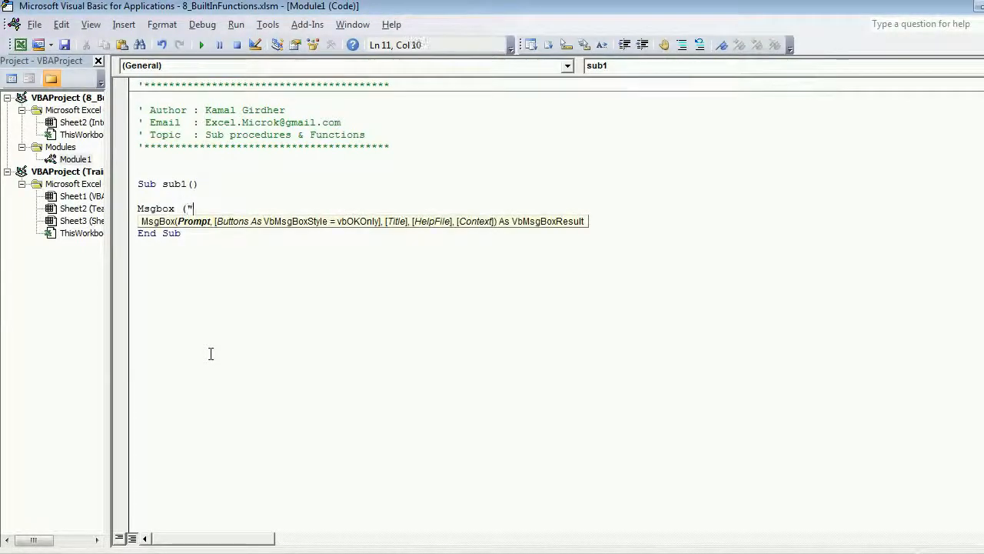
type("hello")
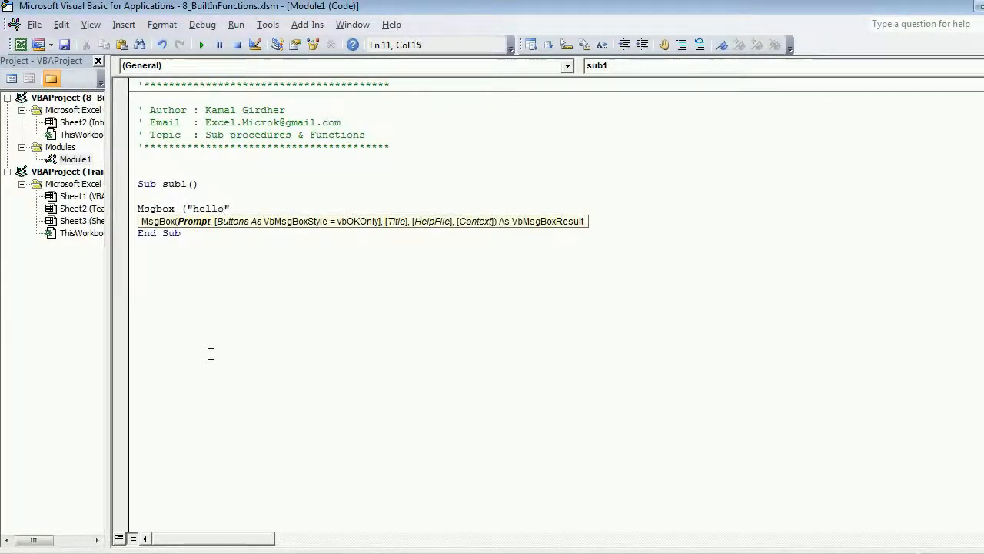
type(")")
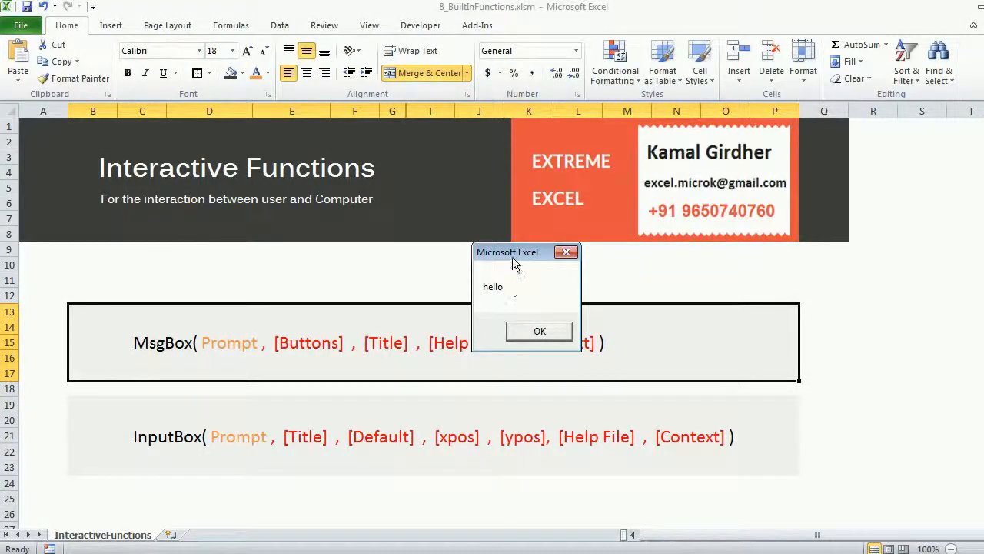
Step: Dismiss the hello message box over the sheet and return to the VBA editor with Alt+F11
left_click_drag(507, 252, 673, 292)
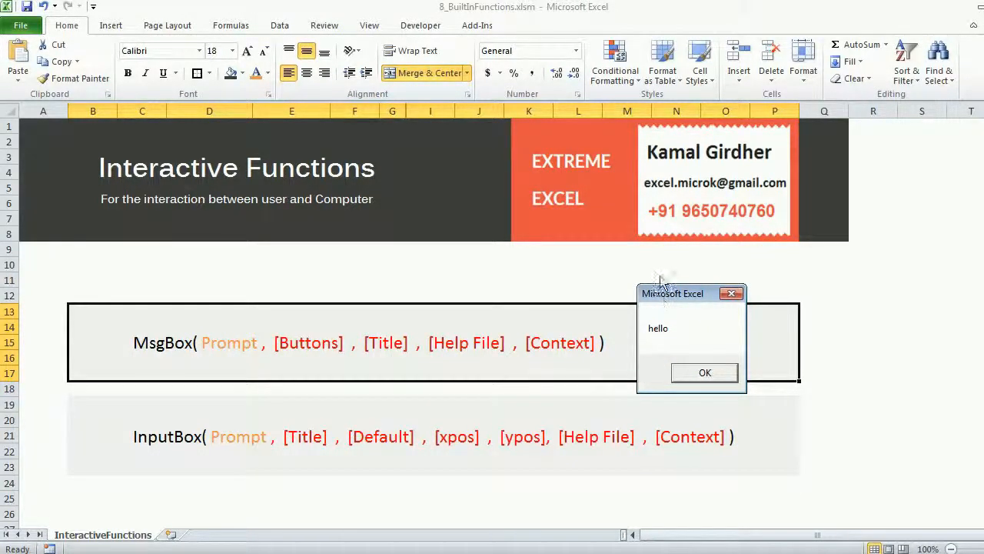
mouse_move(689, 299)
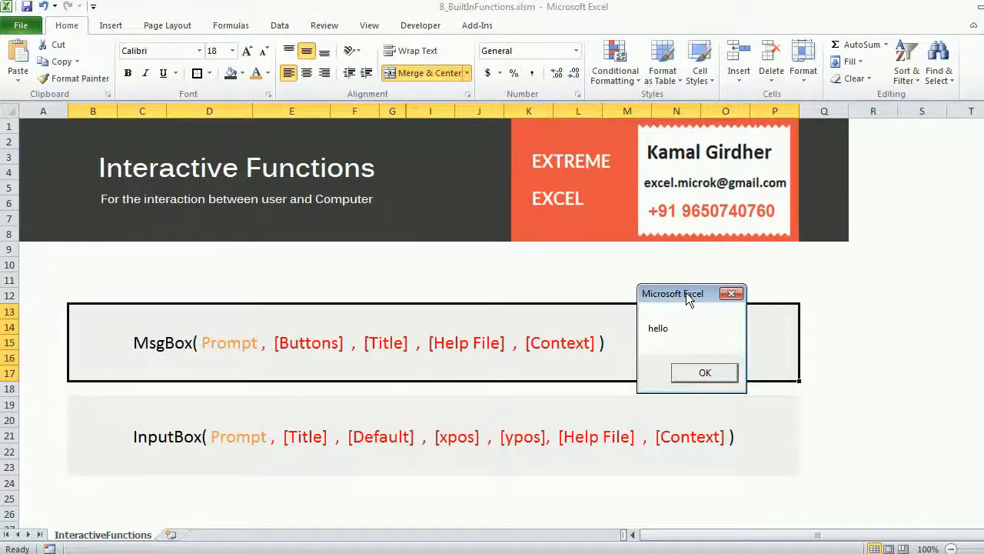
left_click_drag(686, 292, 535, 283)
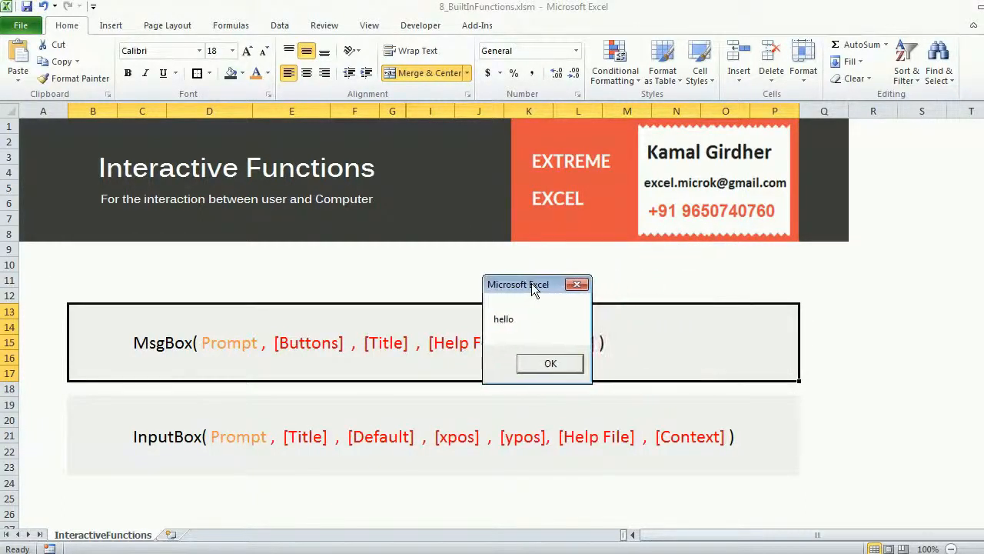
mouse_move(578, 283)
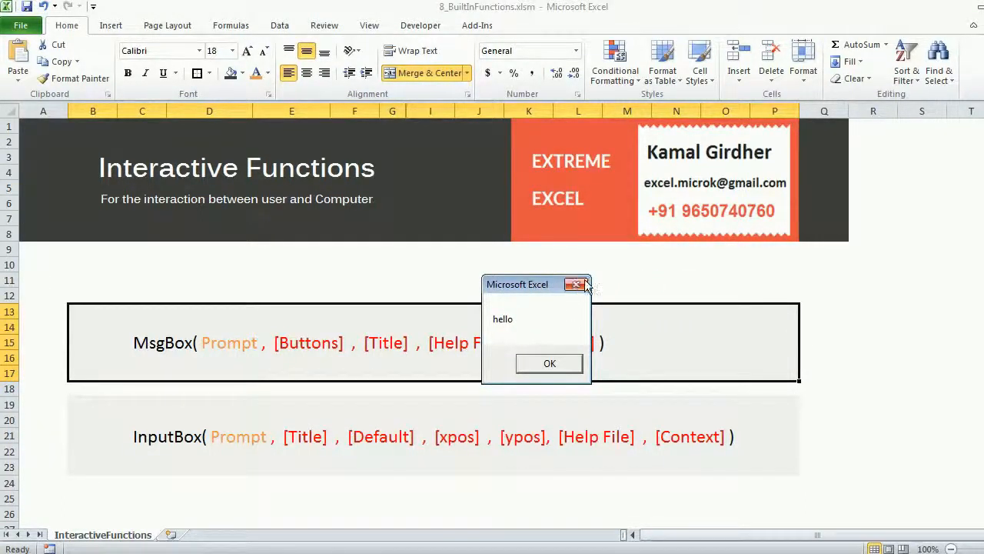
left_click(549, 363)
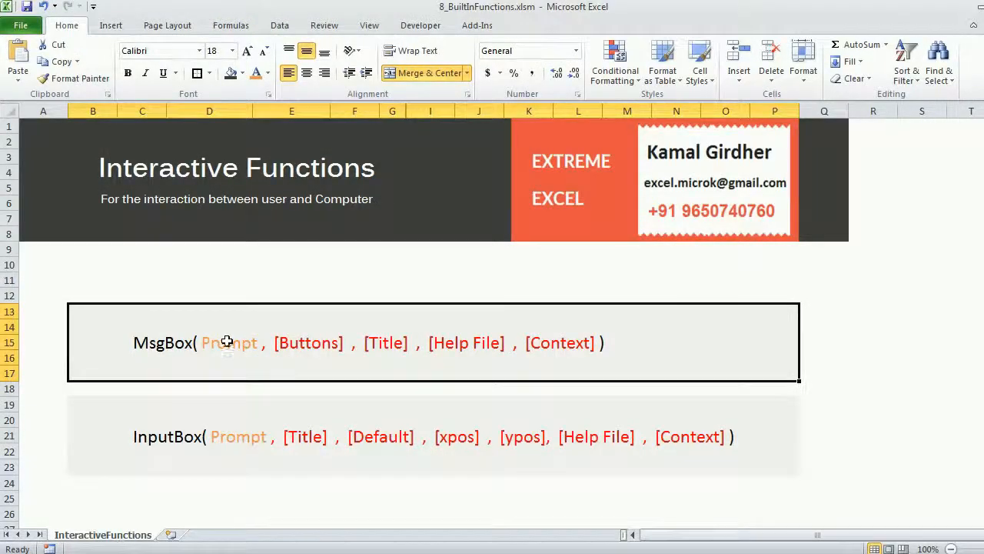
double_click(308, 343)
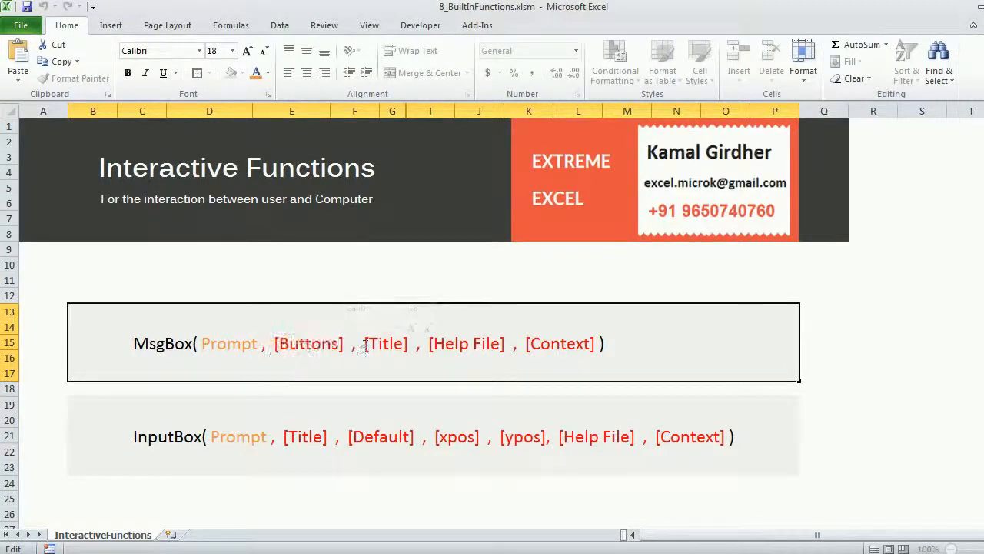
double_click(386, 344)
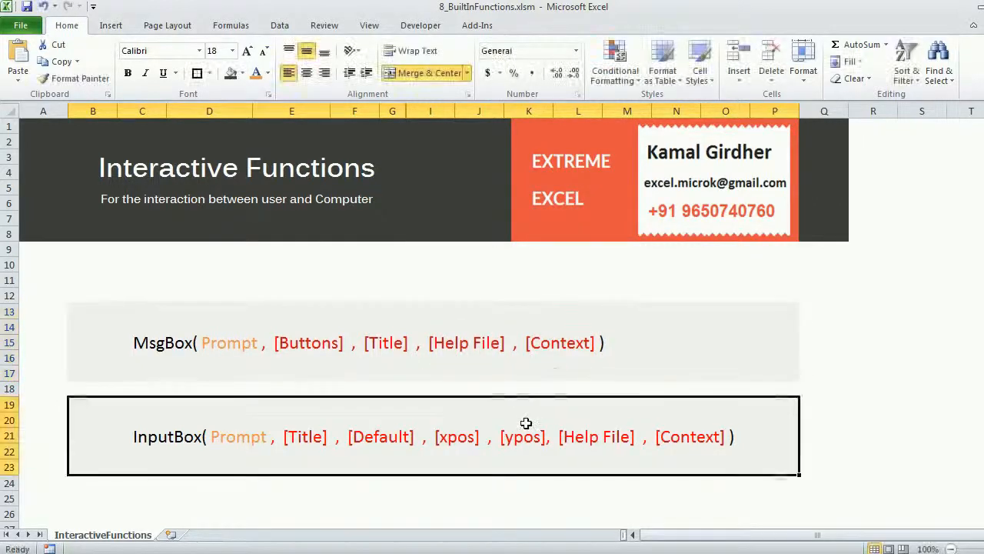
key("alt+F11")
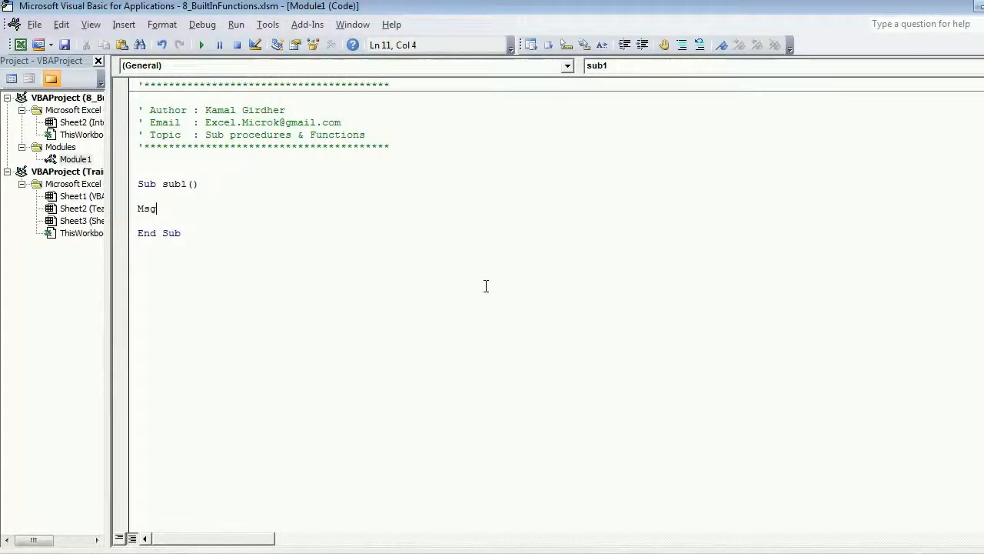
Step: Write MsgBox("this is a prompt", vbMsgBoxHelpButton, choosing the help-button constant from IntelliSense
type("box (")
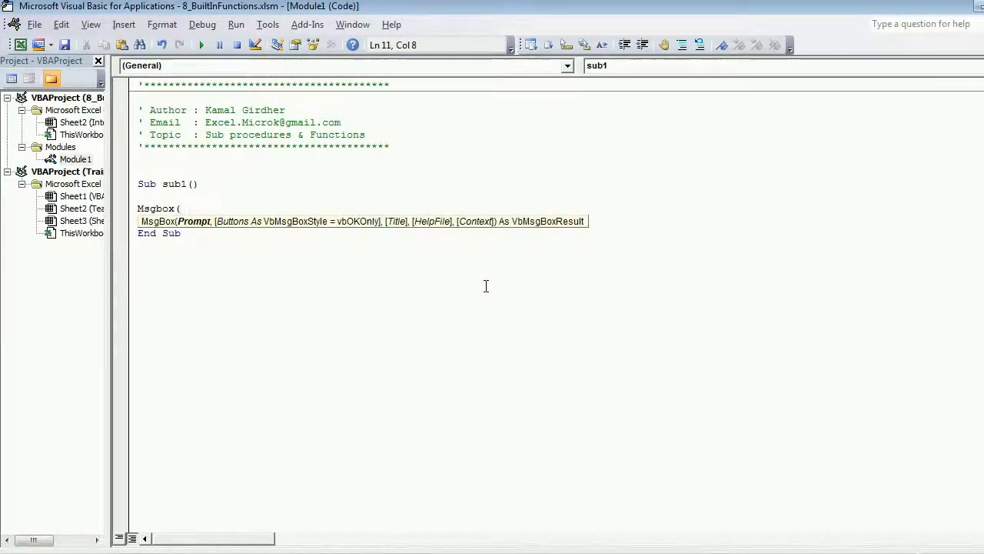
type("\"th\"")
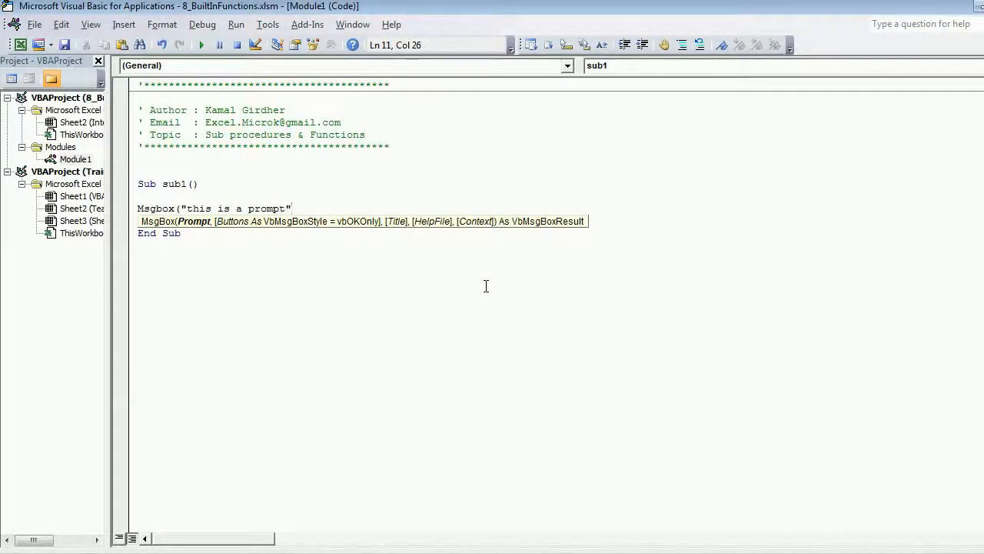
type(",")
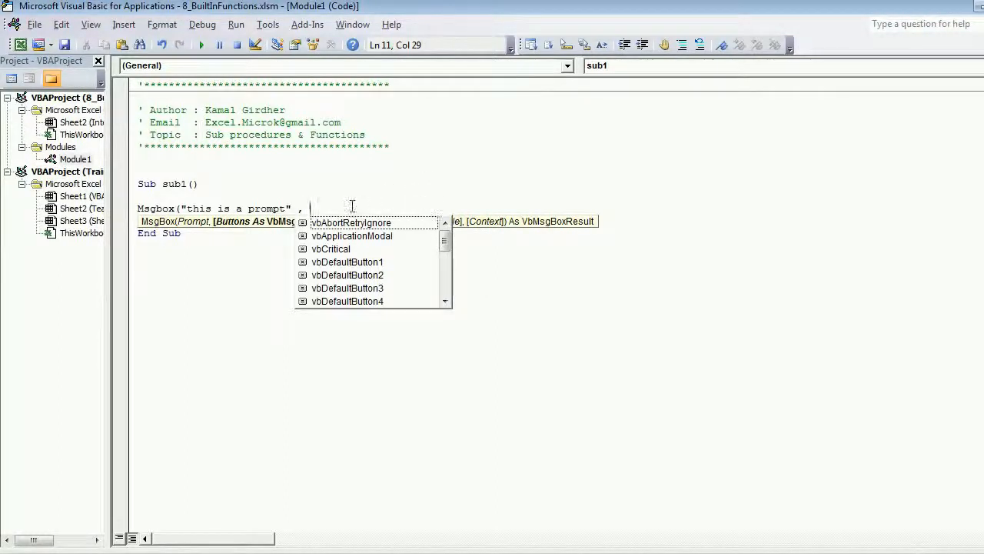
mouse_move(410, 237)
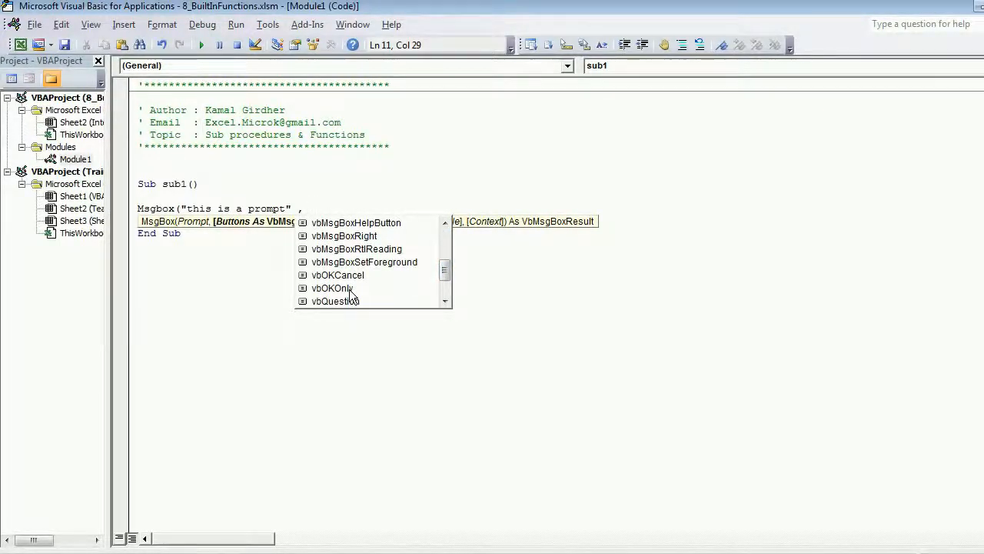
mouse_move(338, 277)
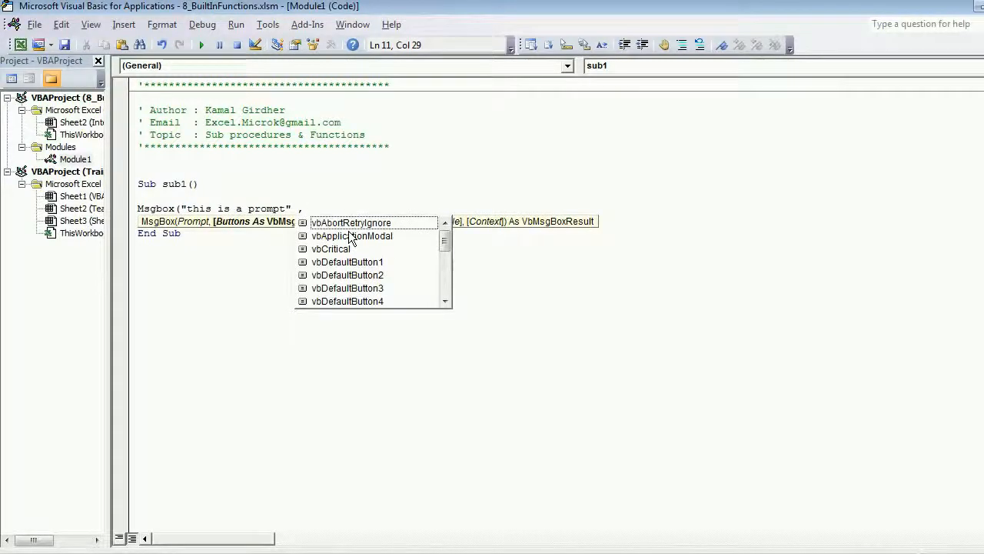
left_click(444, 250)
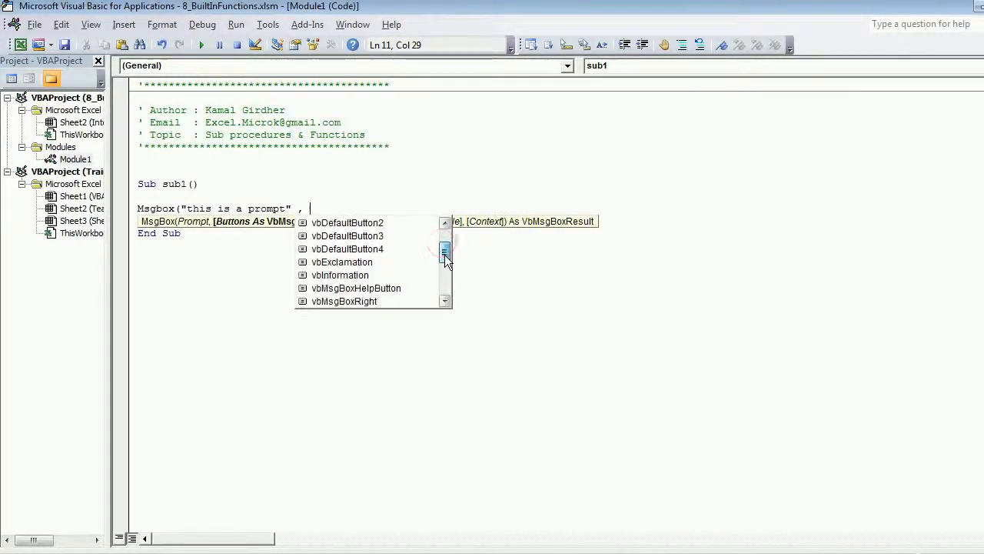
left_click(444, 273)
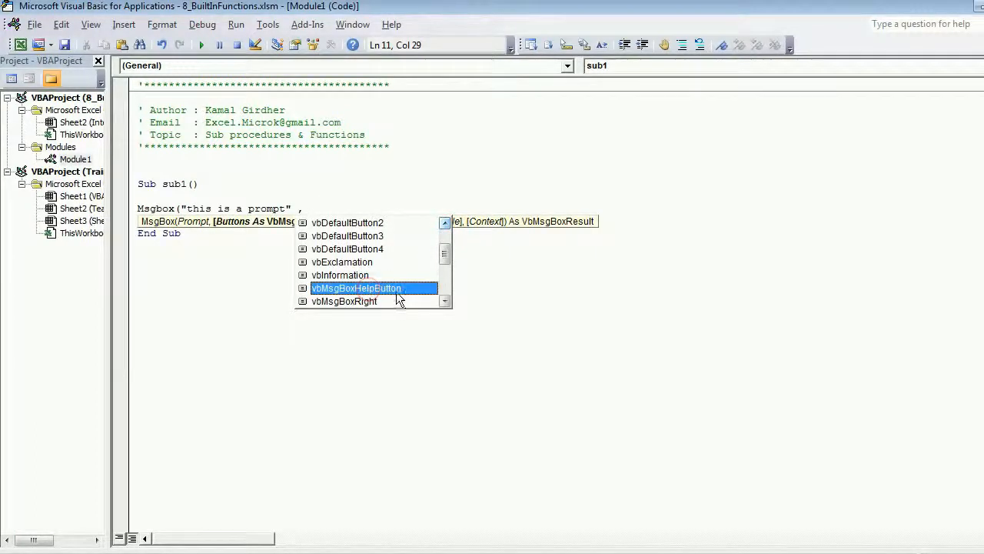
double_click(357, 288)
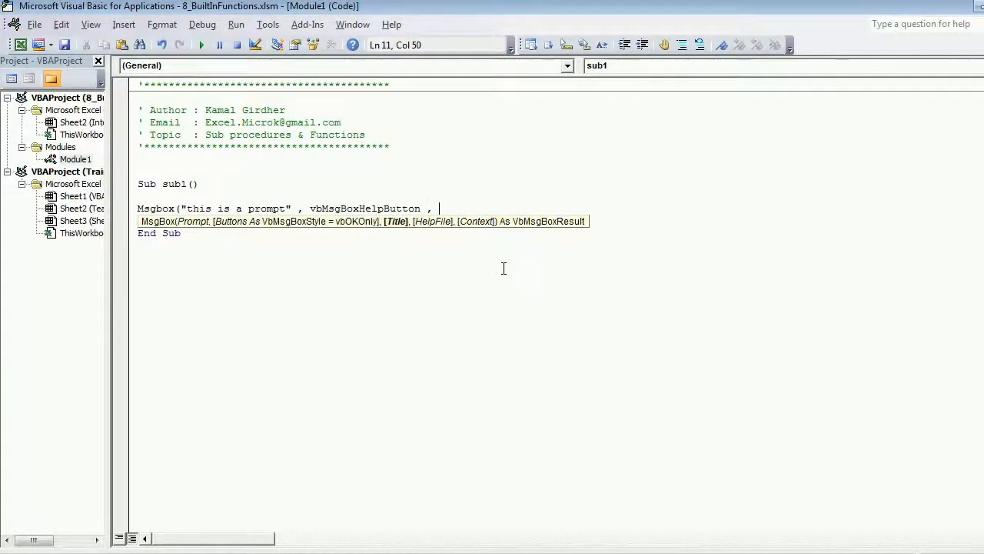
Step: Add the title "this is my title", help file C:\Users\CKGS5099\Desktop\api.chm and context argument
type("\"\"")
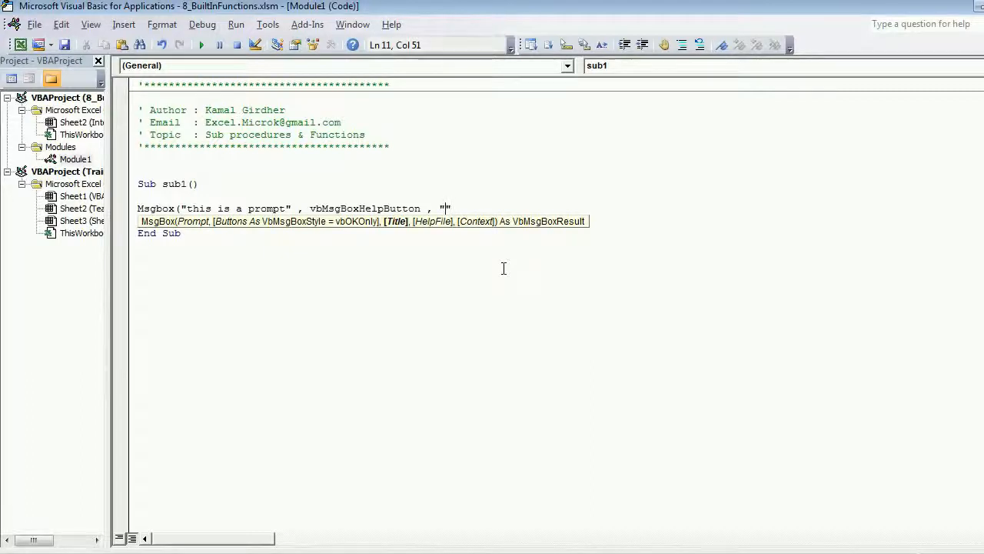
type("this is my tit")
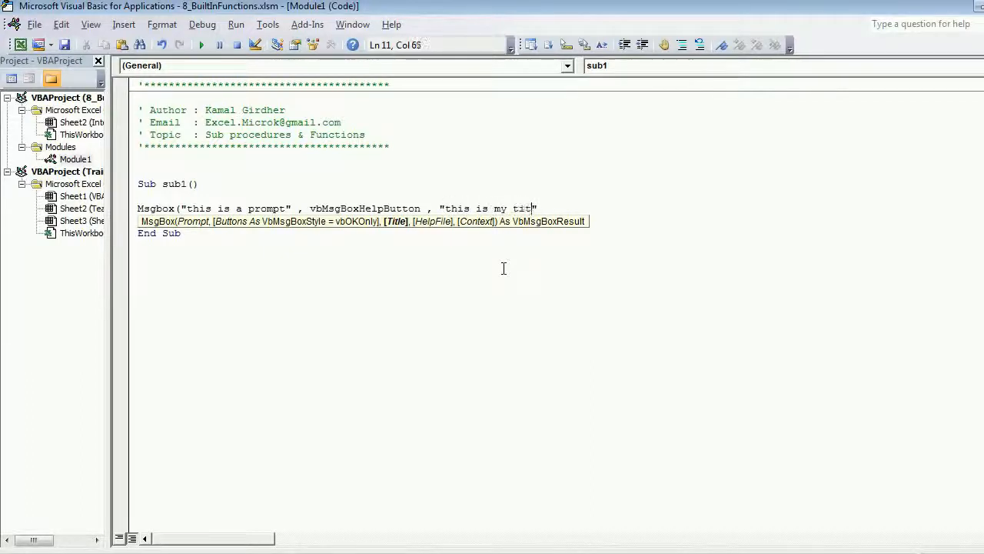
type("le\" ,")
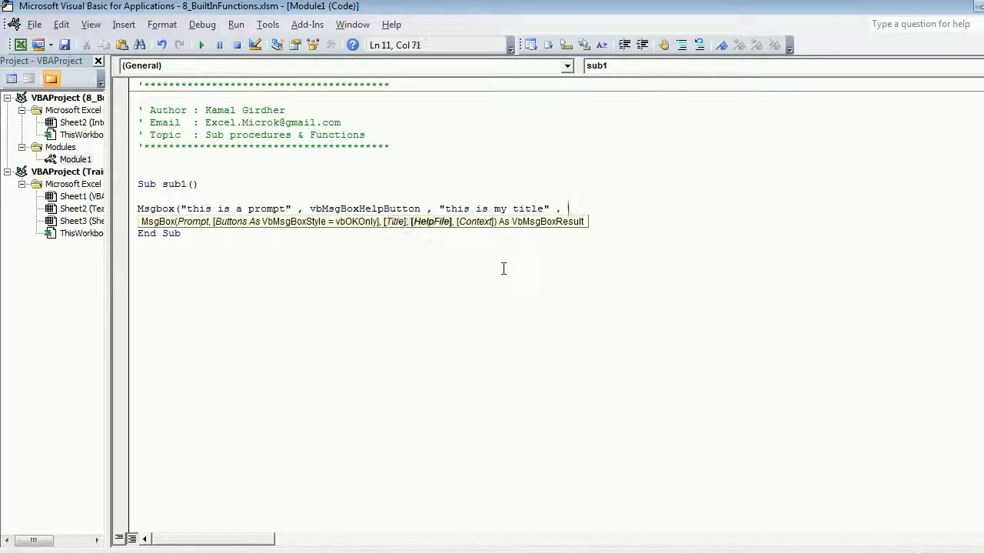
type("\"")
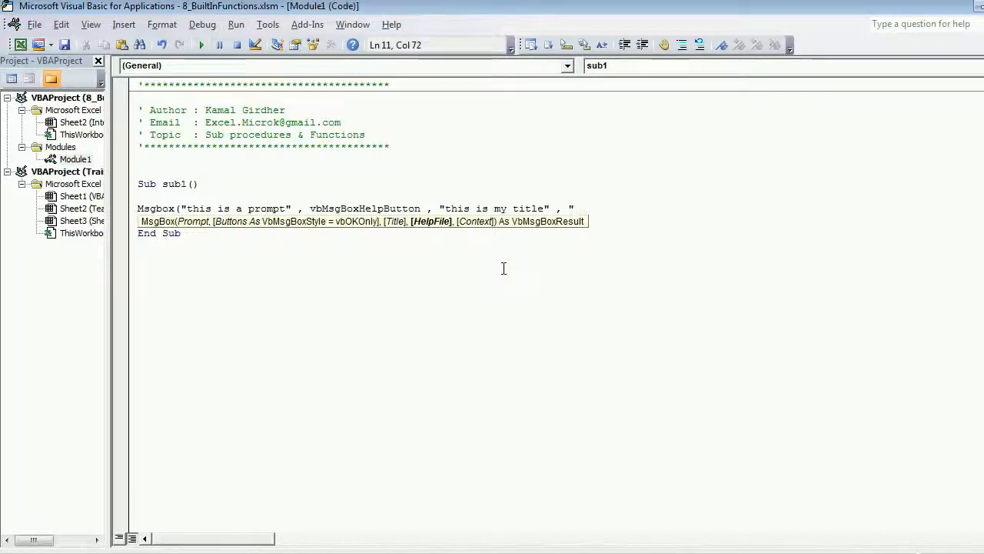
type("\"C:\\Users\\CKGS5099\\Desktop\\")
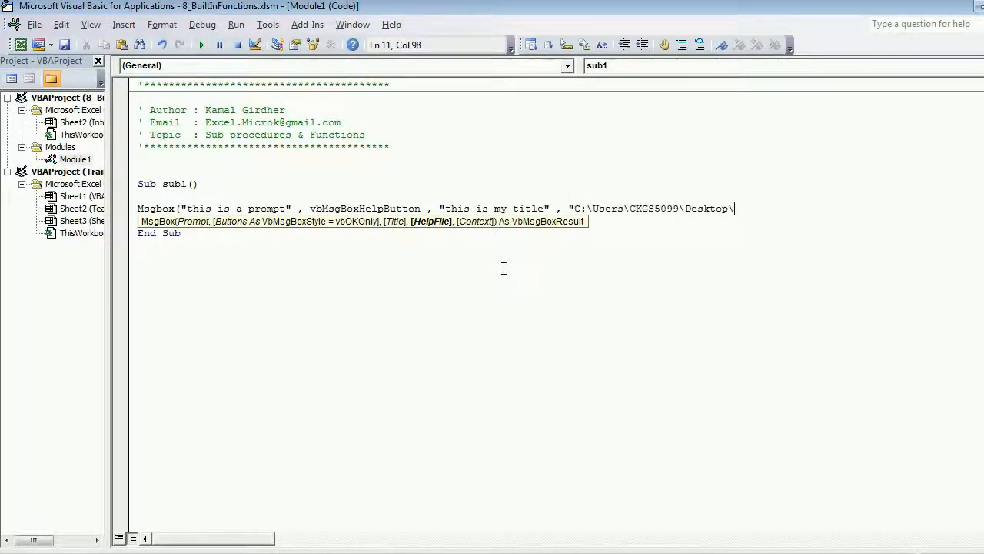
type("\\")
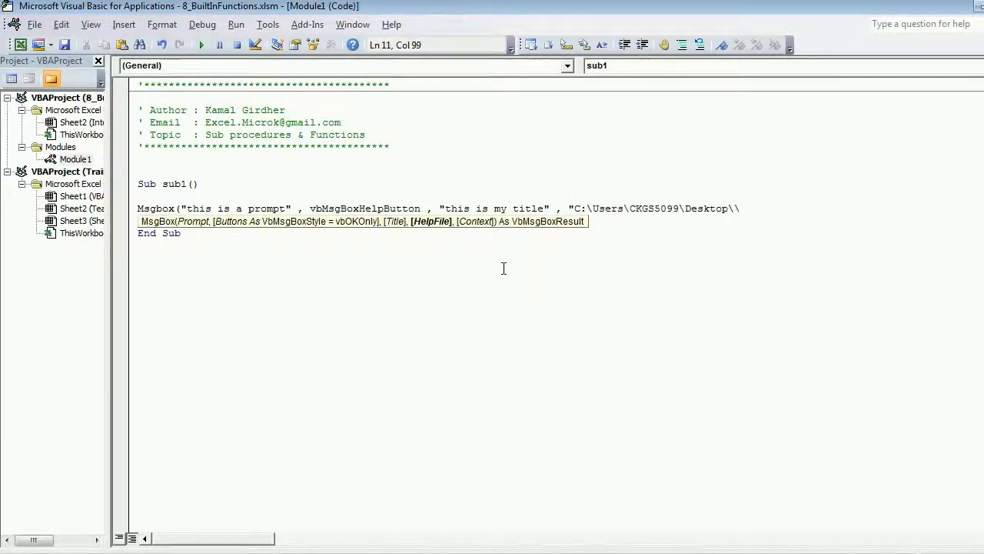
type("api.")
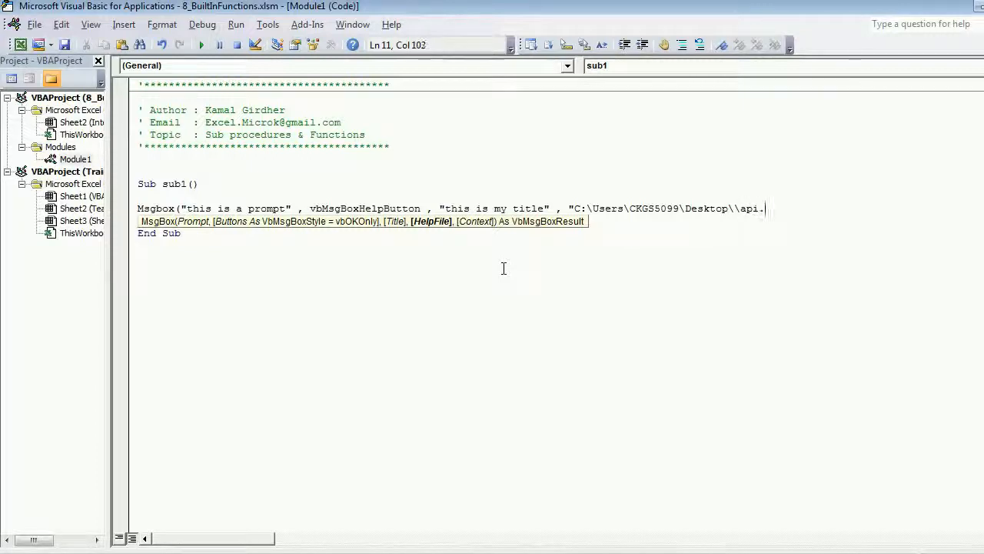
type("chm")
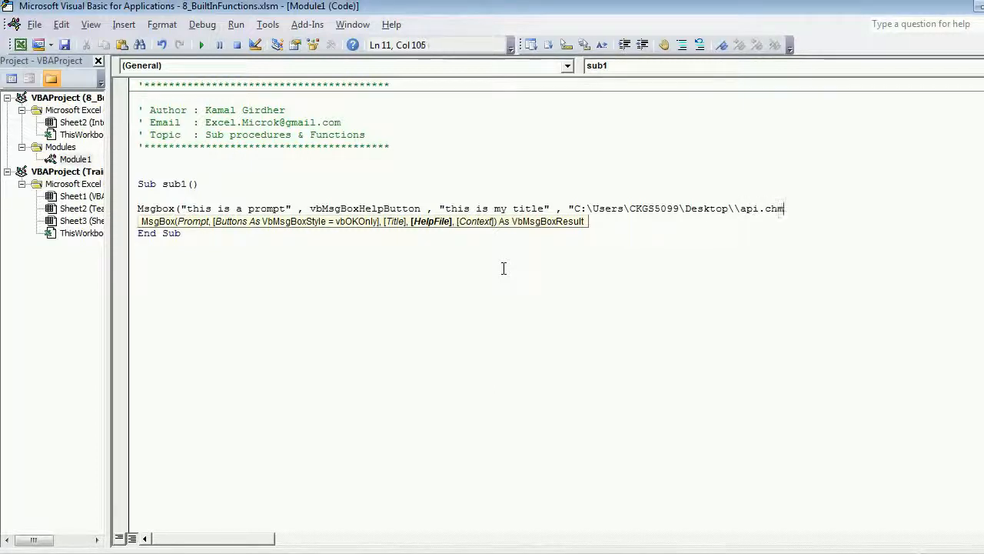
type("\"")
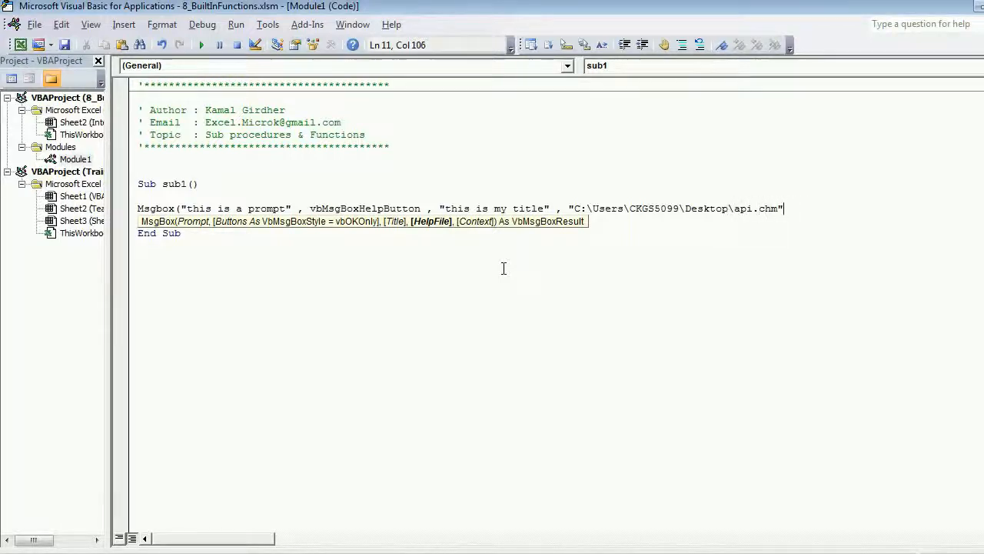
type(", 0)")
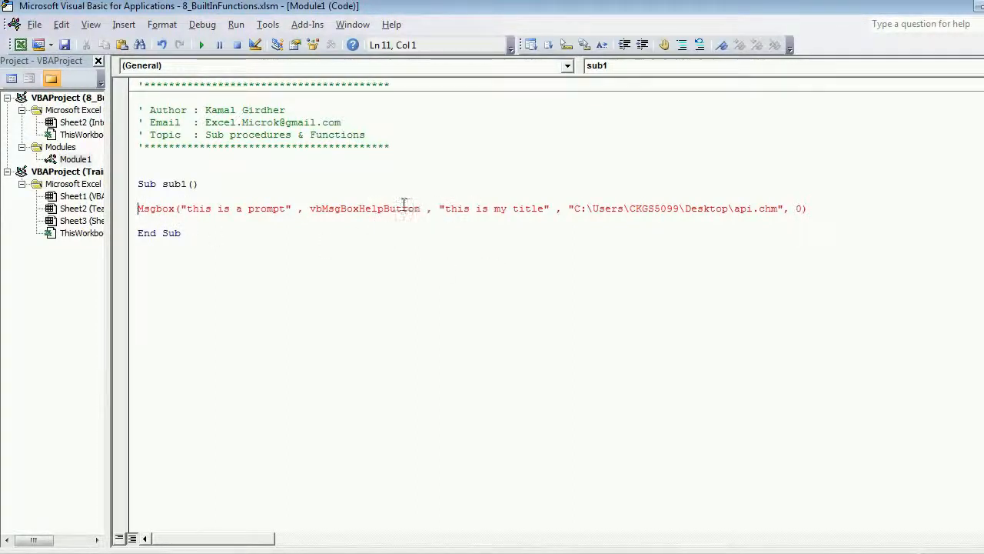
Step: Declare Dim a As Integer, assign the MsgBox result to a, and add MsgBox (a) before End Sub
double_click(363, 209)
type("D")
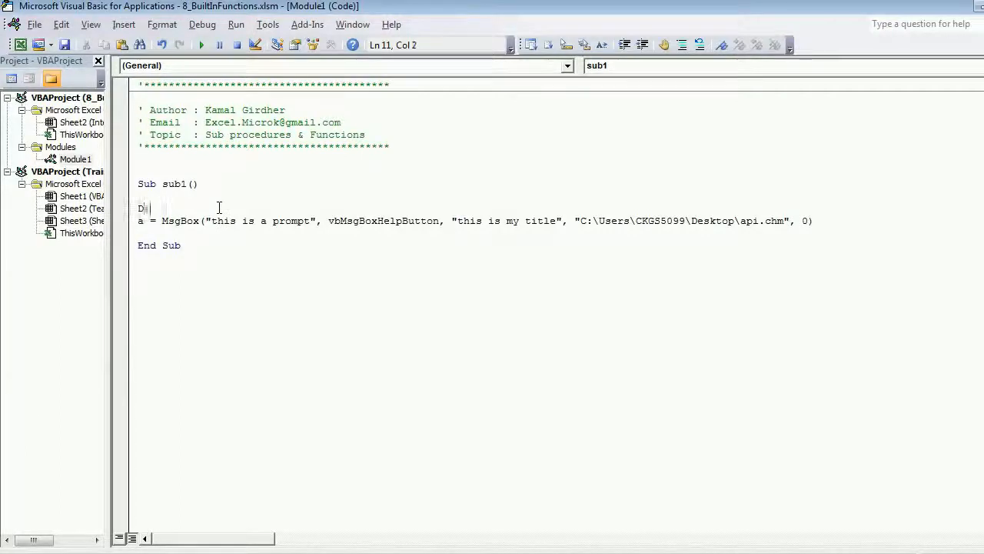
type("im")
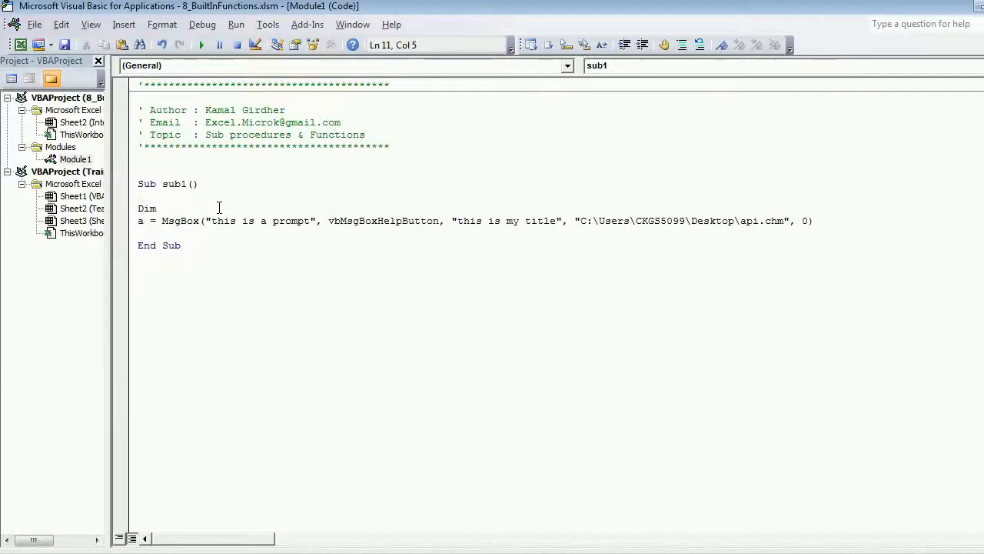
type("a as in")
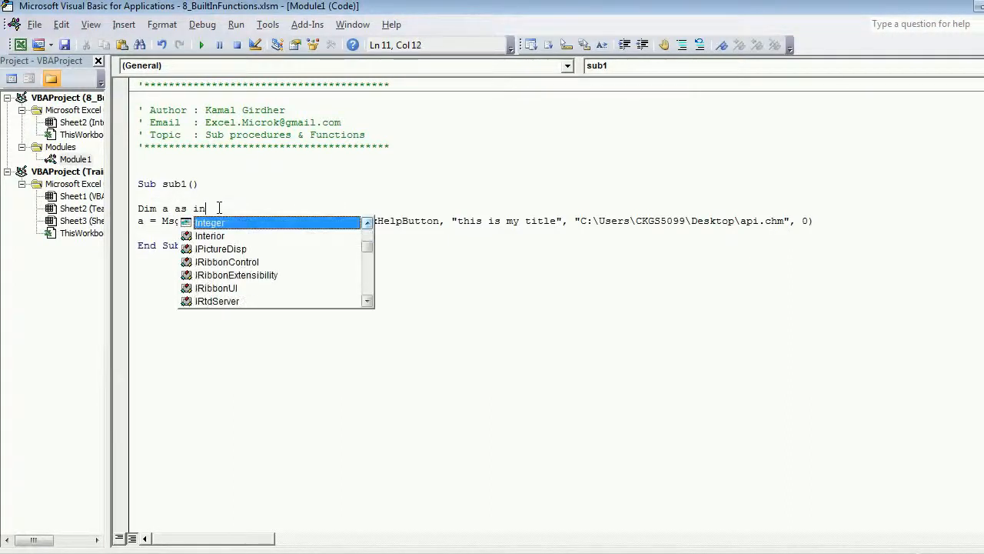
type("teger")
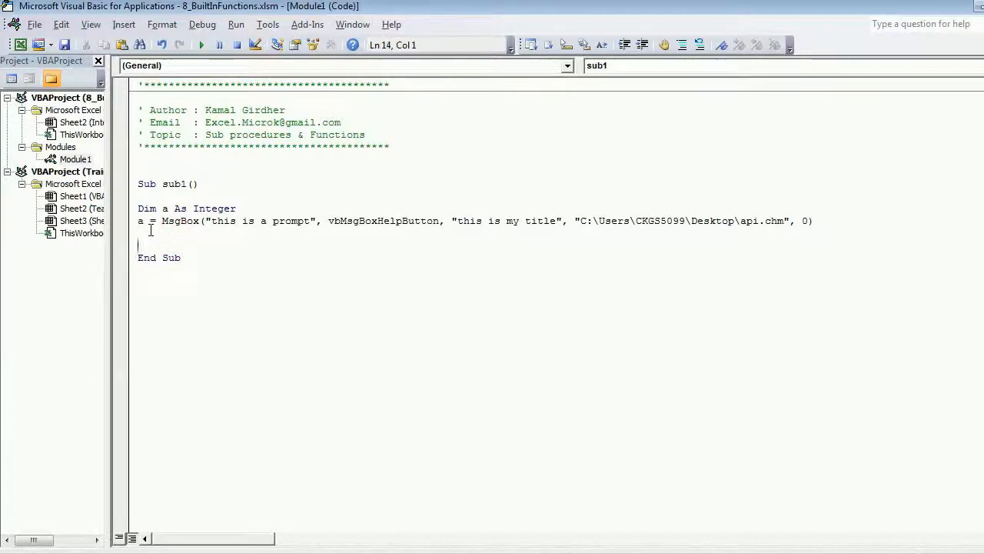
type("msgb")
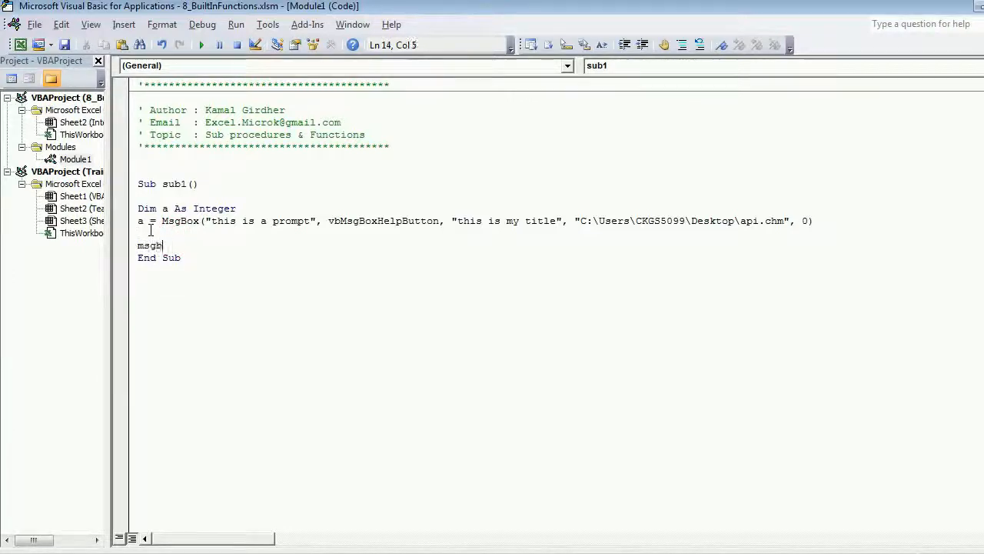
type("ox (a)")
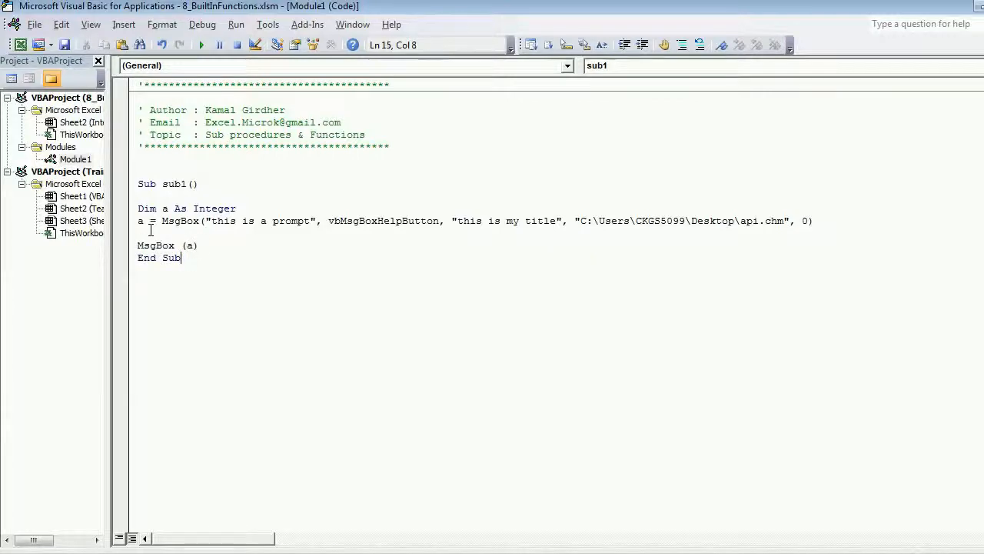
left_click(200, 43)
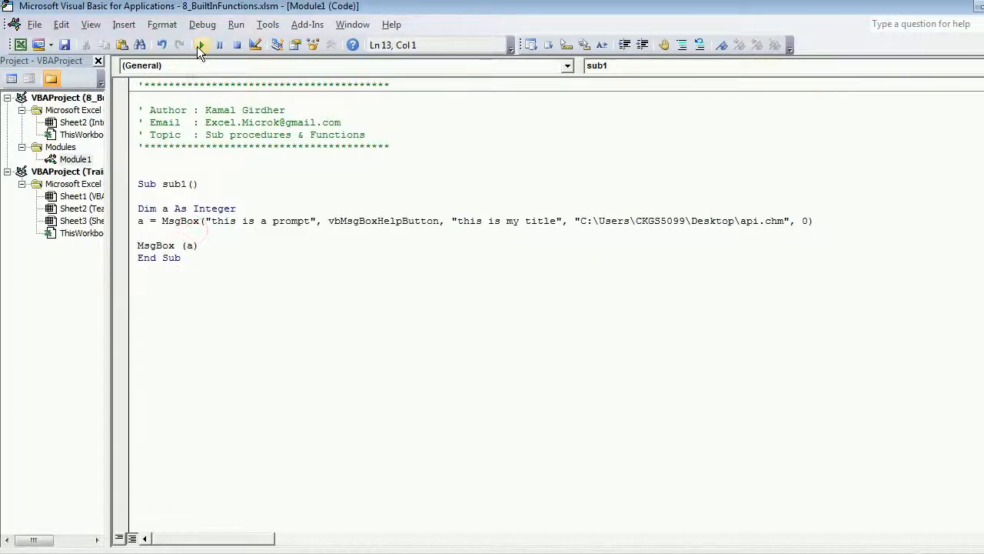
Step: Run sub1, use Help on the message box to open the HTML help reference, then OK the result 1
left_click(200, 44)
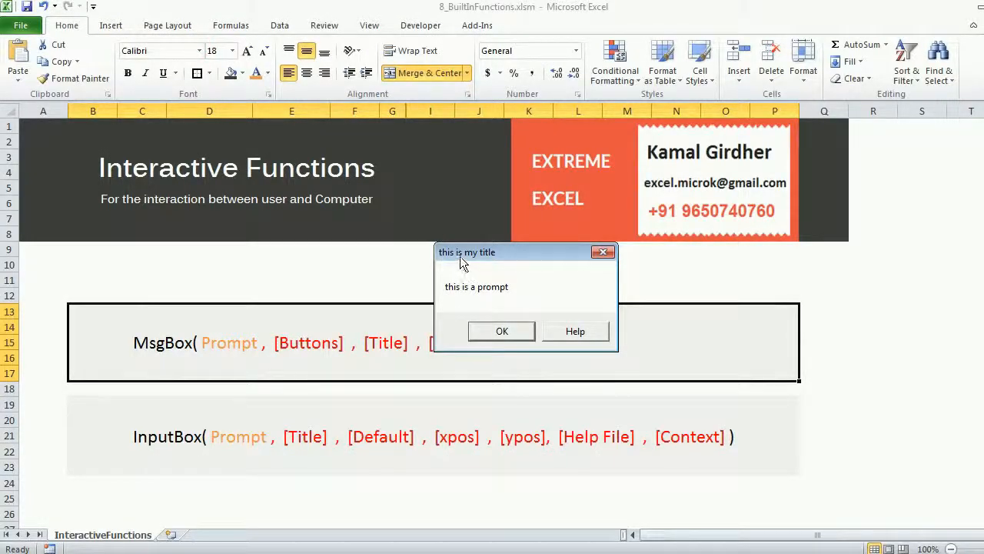
left_click_drag(468, 252, 538, 249)
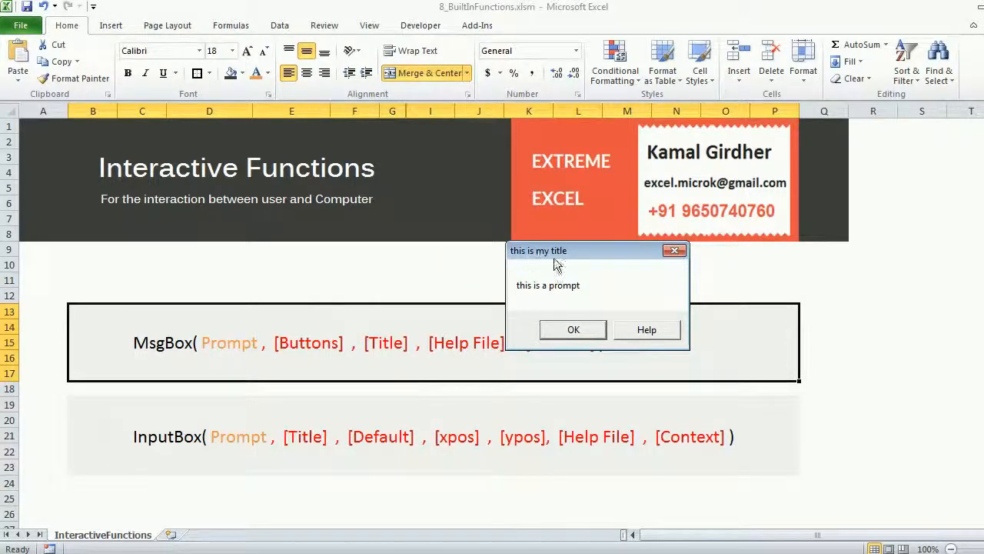
mouse_move(506, 292)
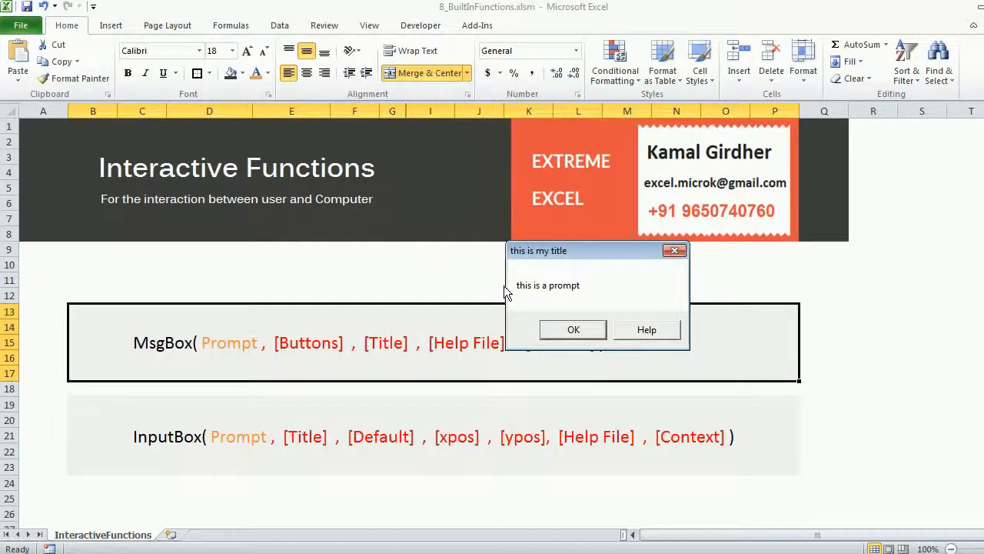
mouse_move(646, 329)
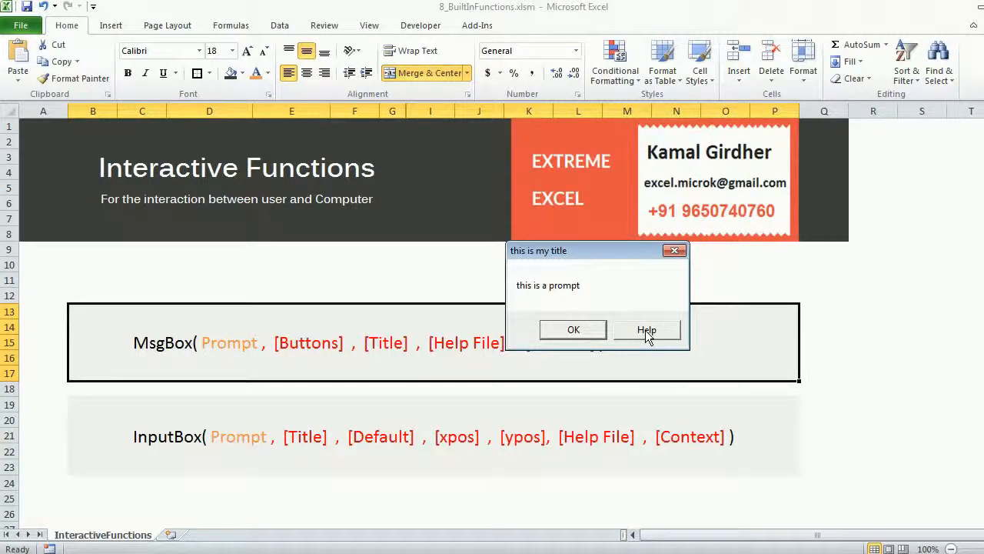
mouse_move(675, 250)
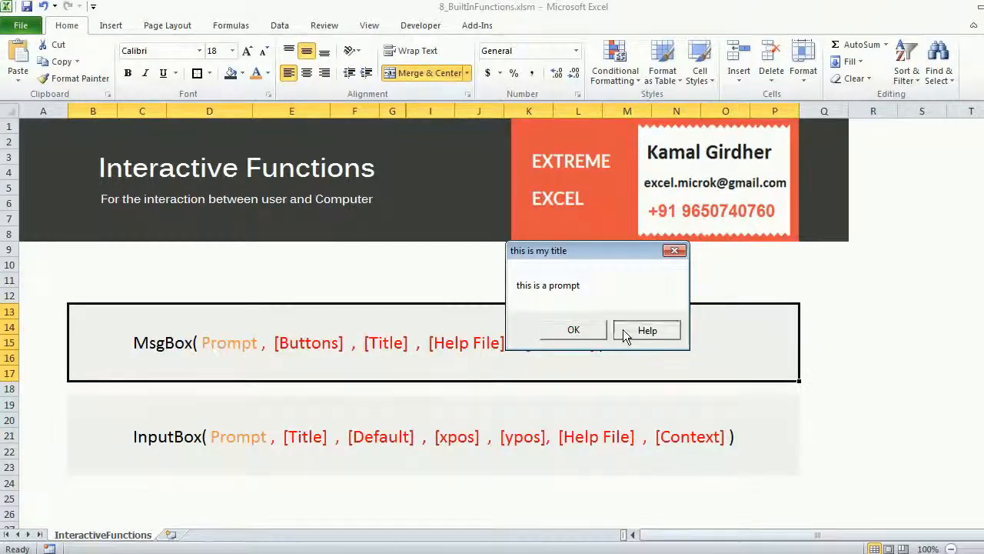
left_click(646, 329)
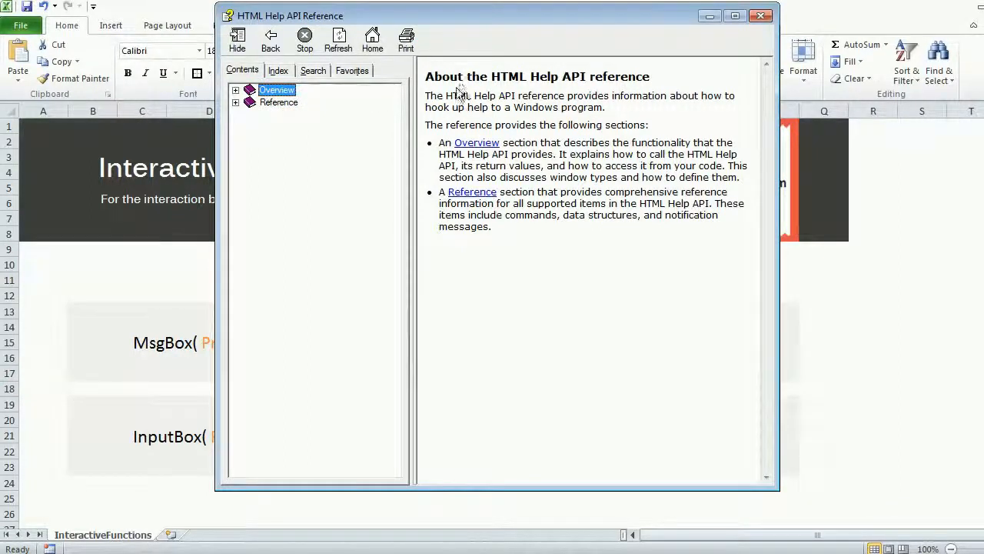
mouse_move(778, 33)
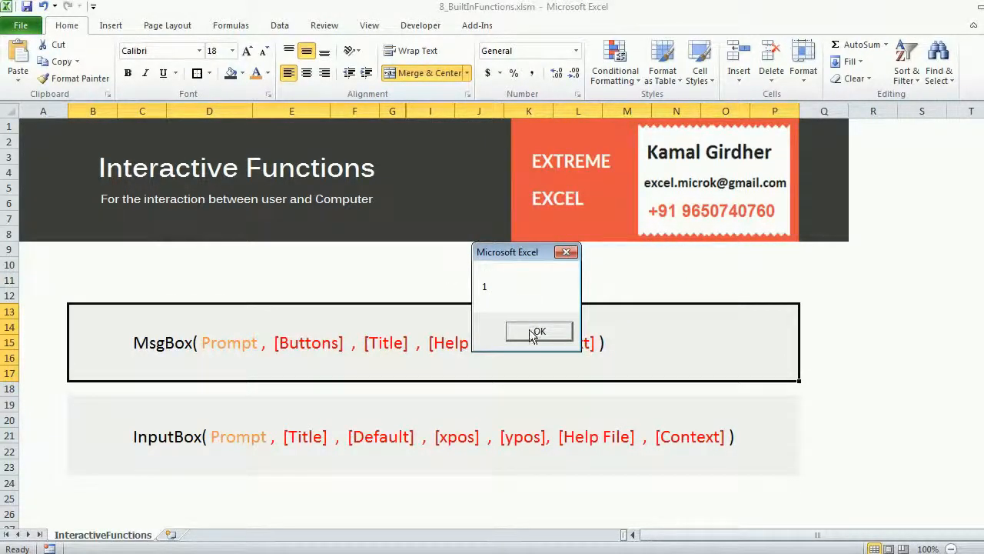
left_click(539, 331)
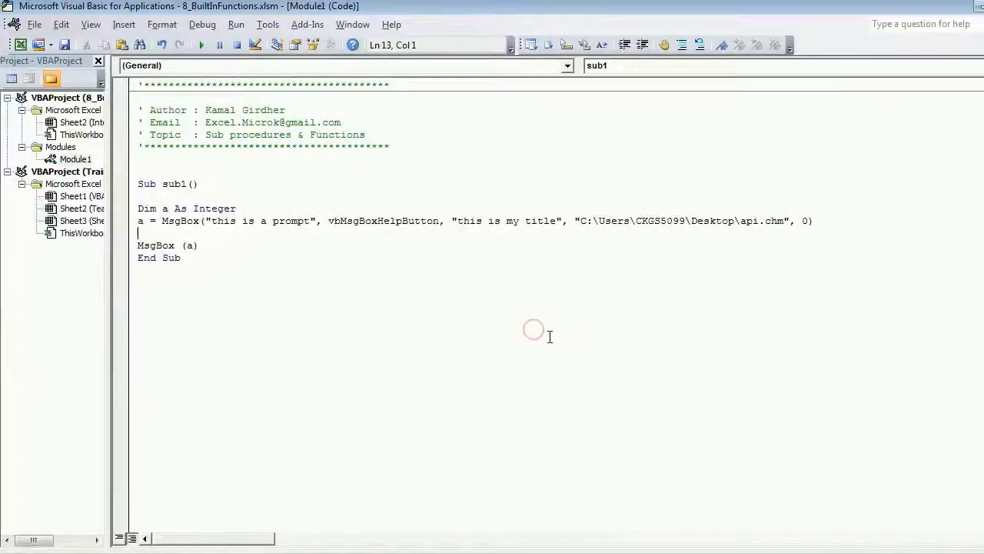
mouse_move(449, 212)
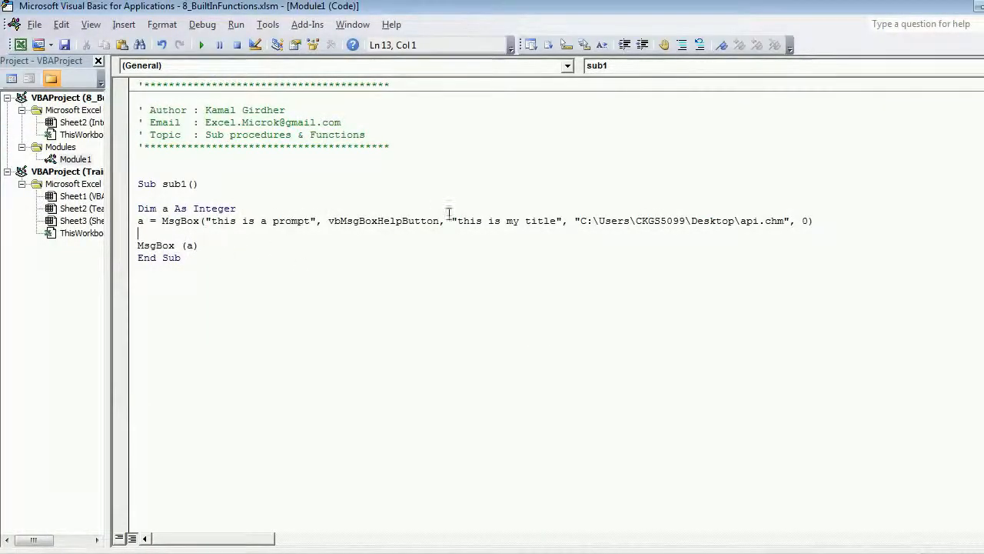
Step: Replace the help-button and help-file arguments with vbOKCancel and remove the MsgBox (a) line
key("Delete")
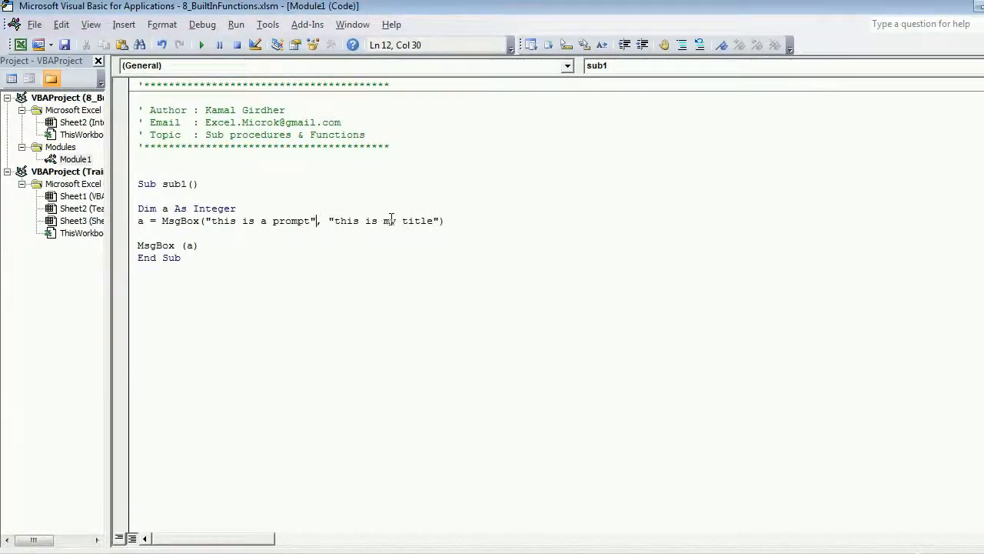
type(",vb")
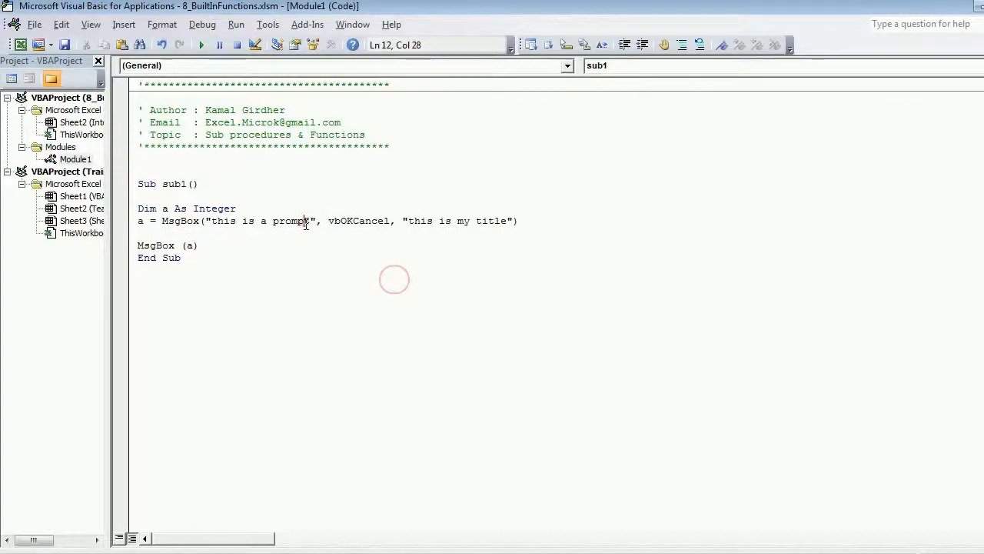
key("F5")
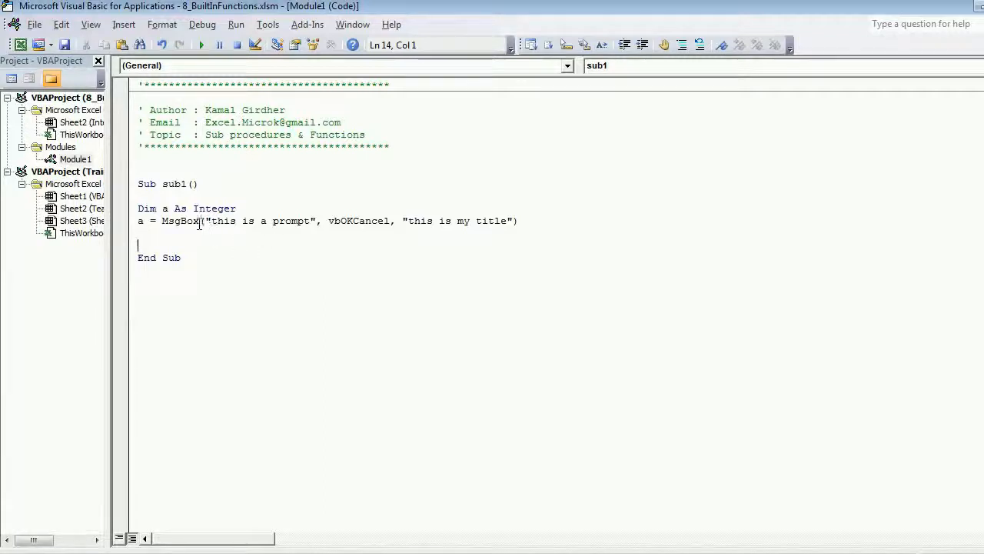
Step: Sketch an If a = 1 Then / Else / End If block, delete it, and trim sub1 to MsgBox ("this is a prompt")
left_click_drag(157, 221, 517, 221)
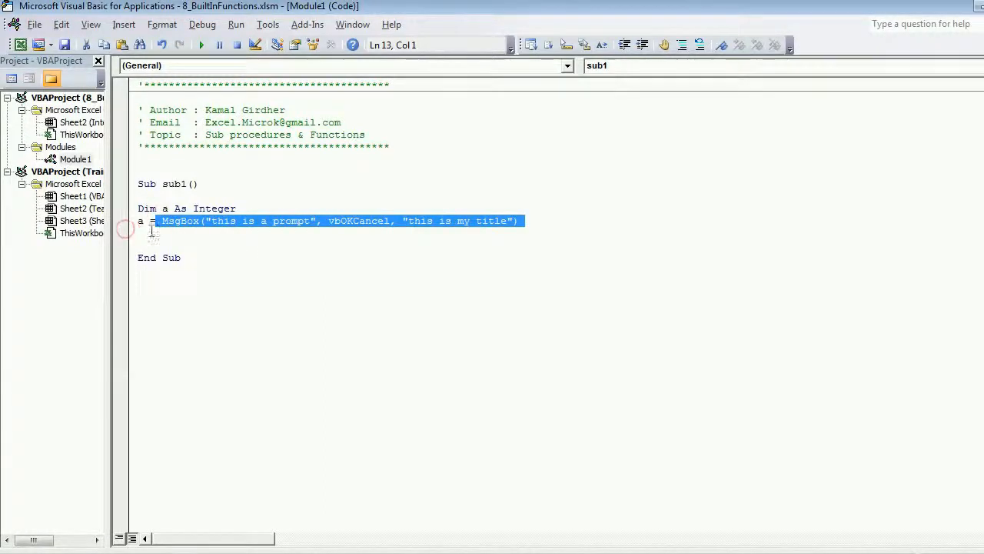
type("if a")
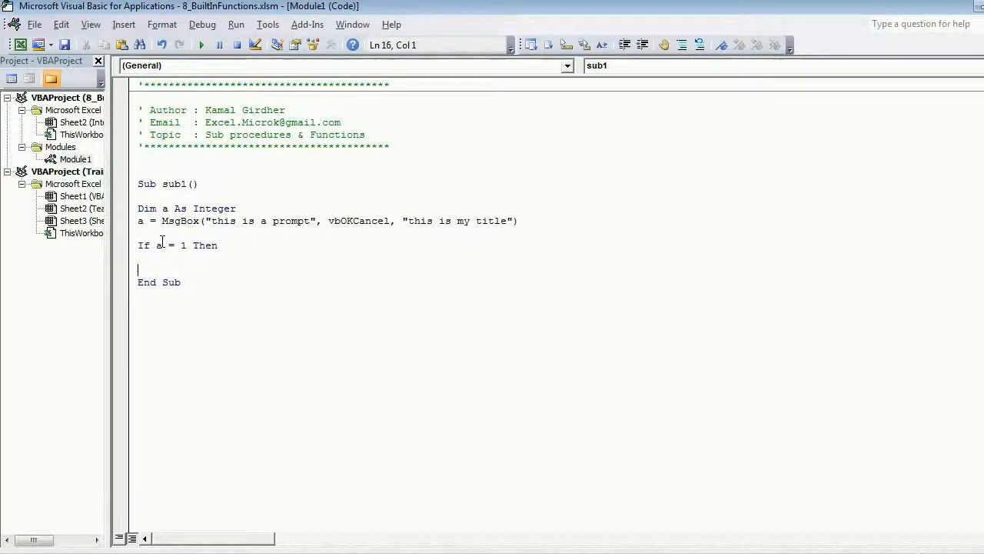
type("Else")
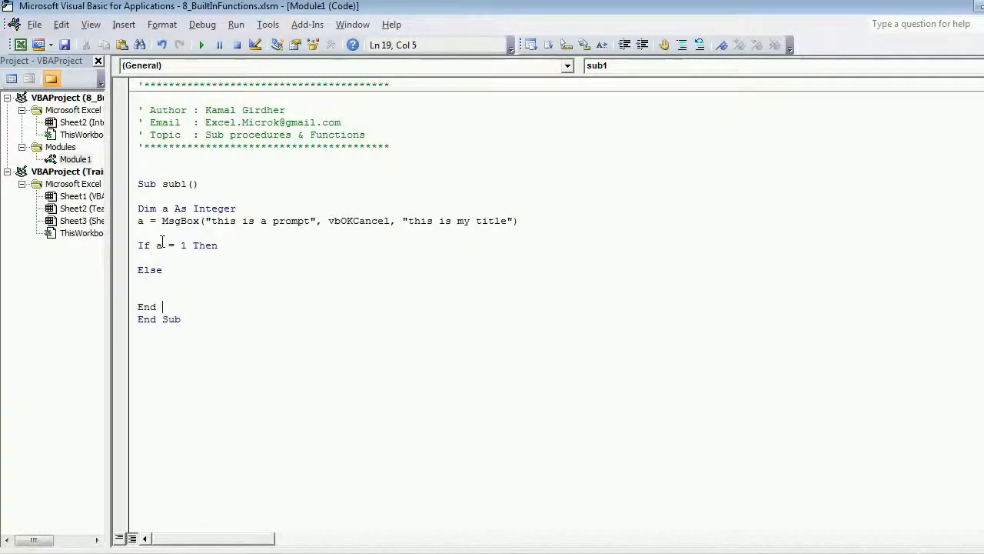
type("If")
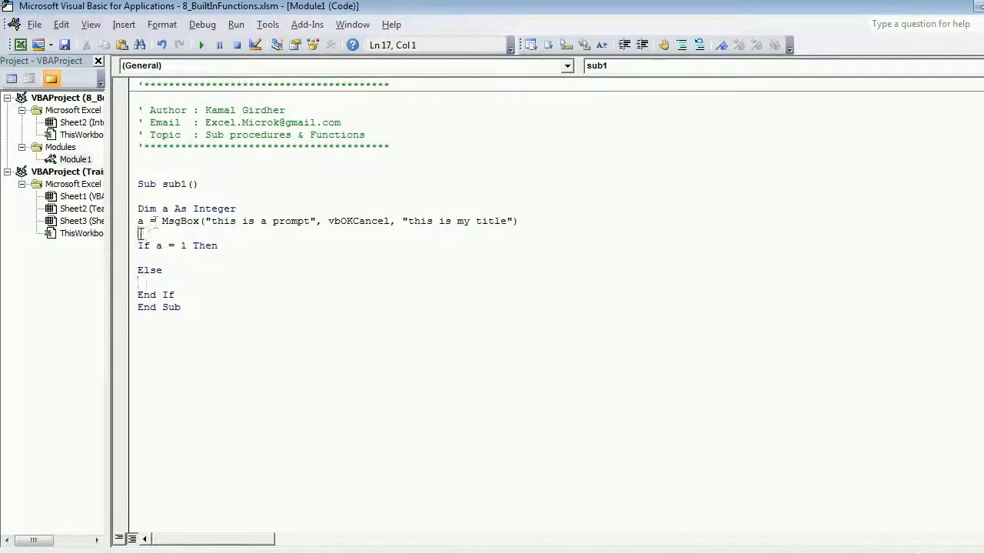
left_click_drag(139, 244, 175, 295)
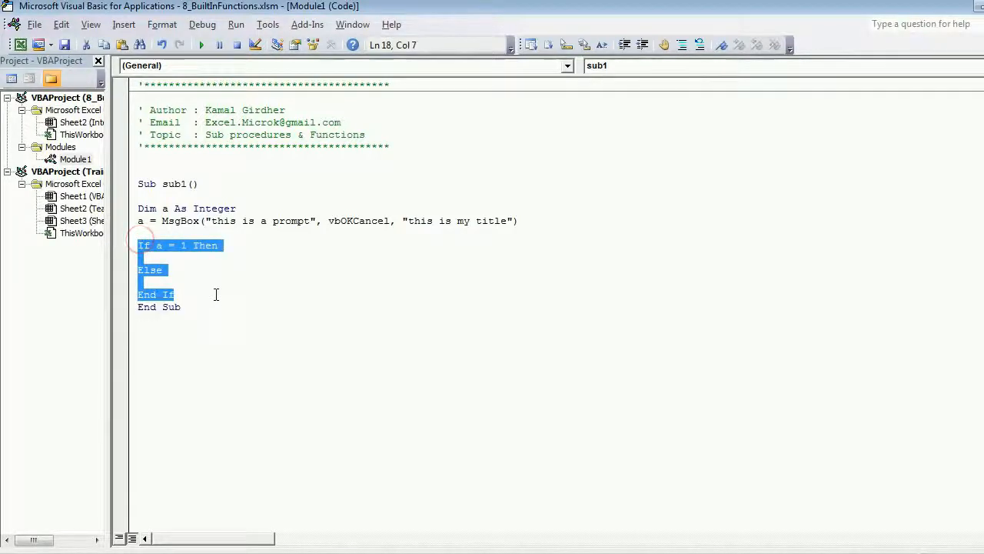
key("Delete")
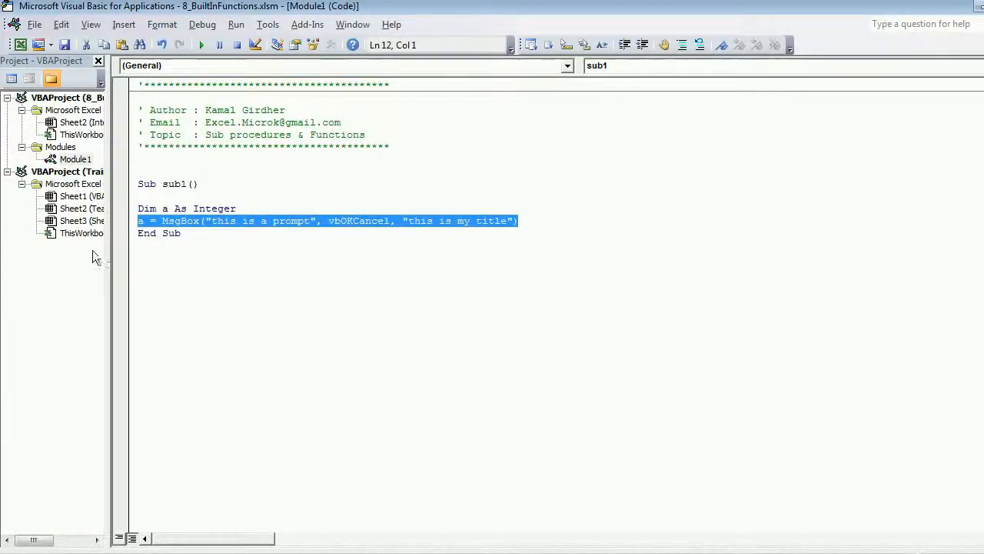
mouse_move(221, 228)
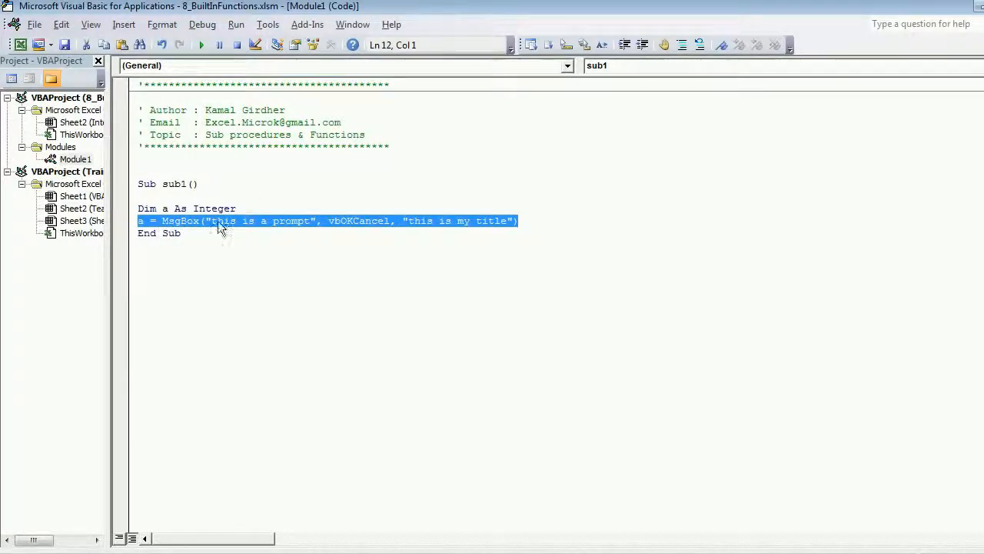
mouse_move(341, 230)
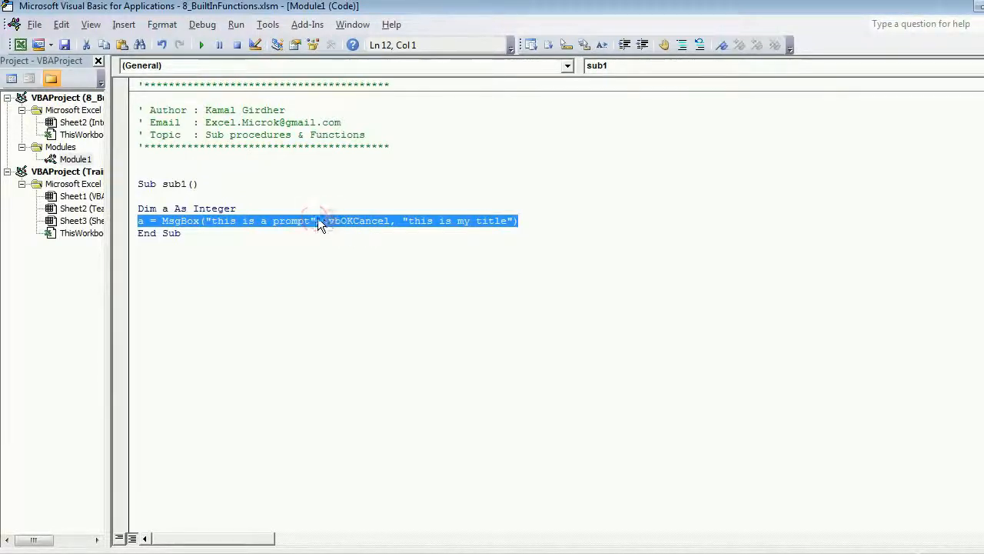
left_click(476, 221)
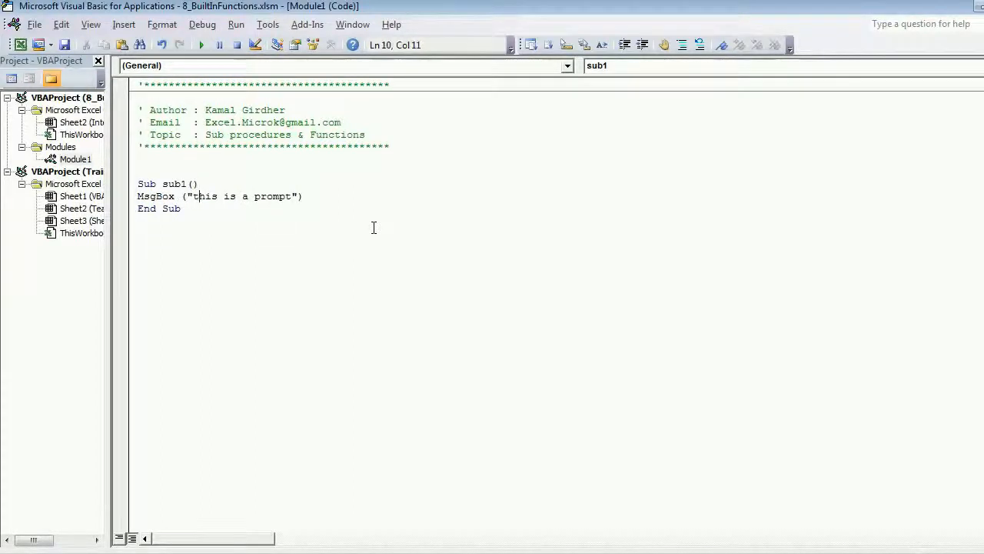
Step: Delete the remaining MsgBox prompt line, leaving Sub sub1 empty
left_click_drag(137, 197, 302, 197)
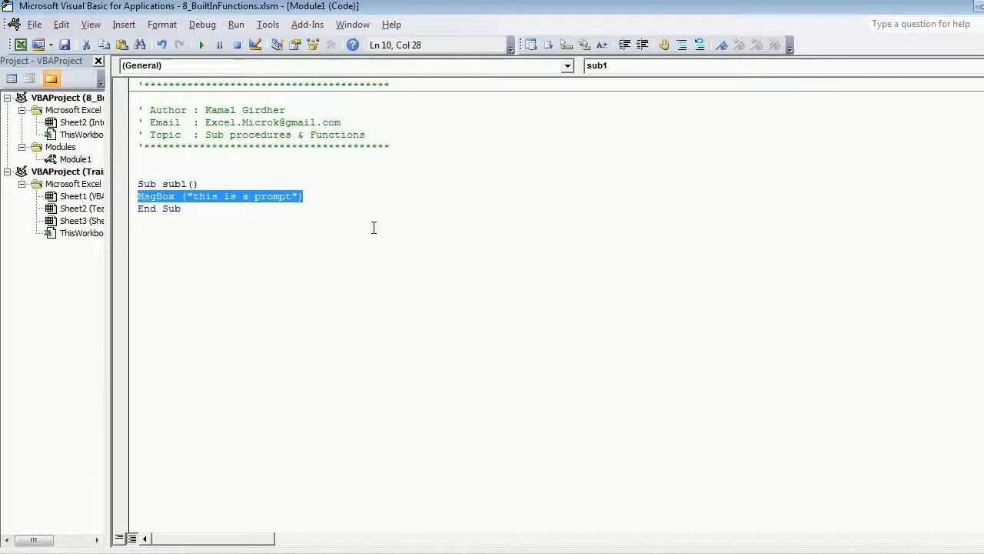
key("Delete")
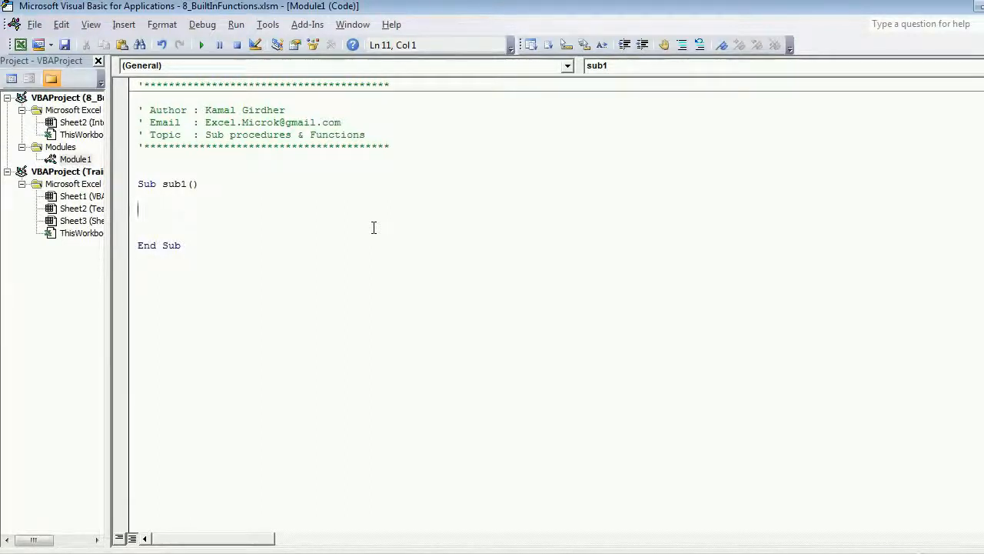
Step: Write an InputBox call in sub1 with the prompt "This is help"
type("Inc")
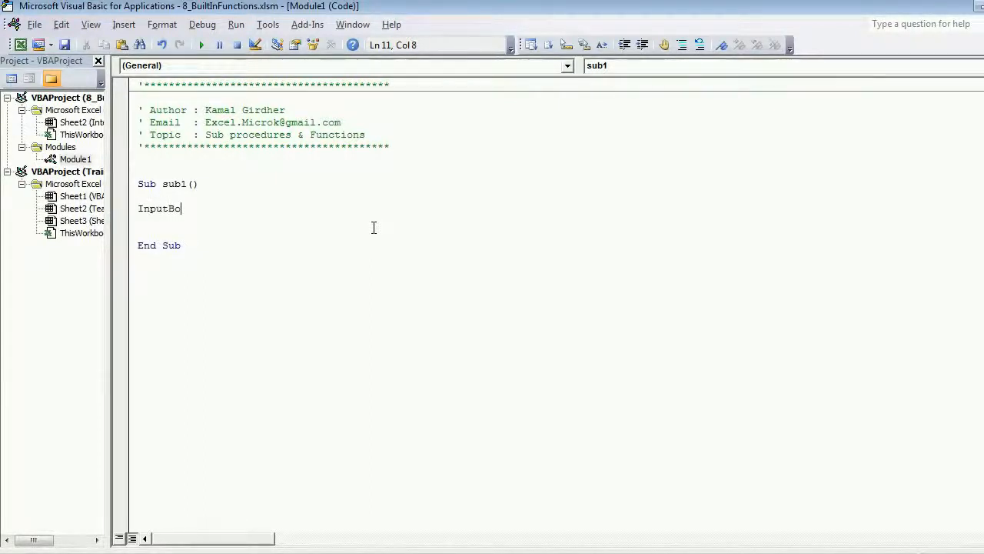
type("x (")
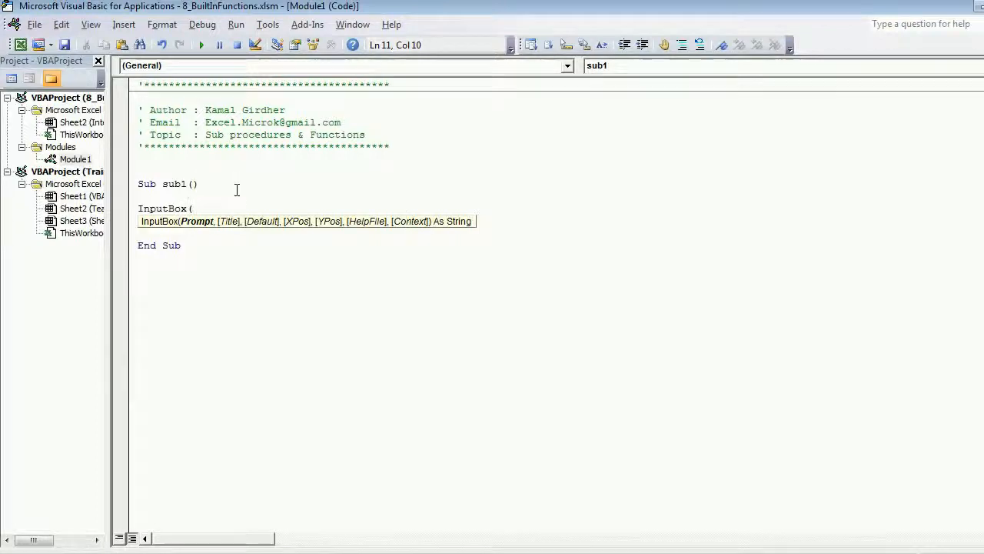
type("\"AThis \"")
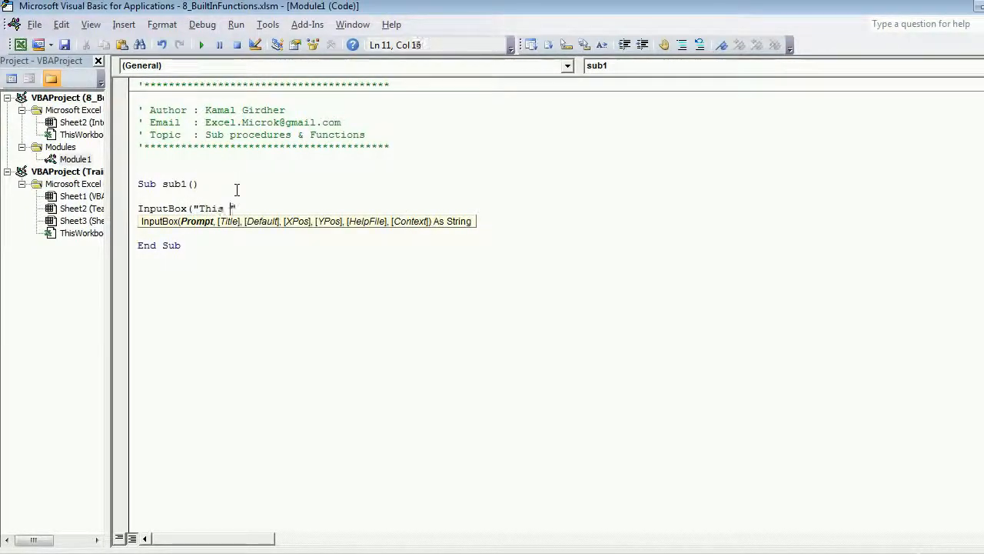
type("is help\"")
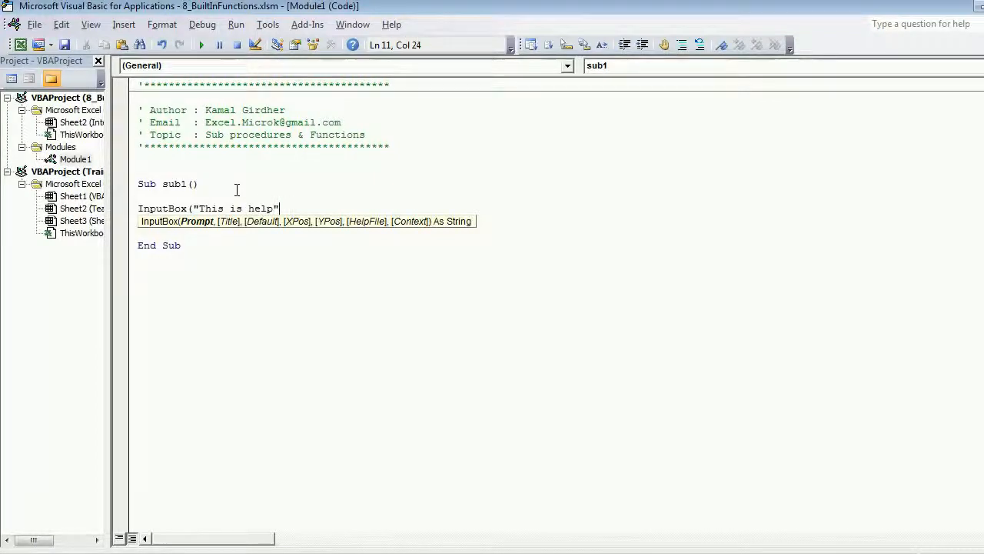
Step: Try a "THis is a title" argument, remove it again, and run sub1
type(", \"")
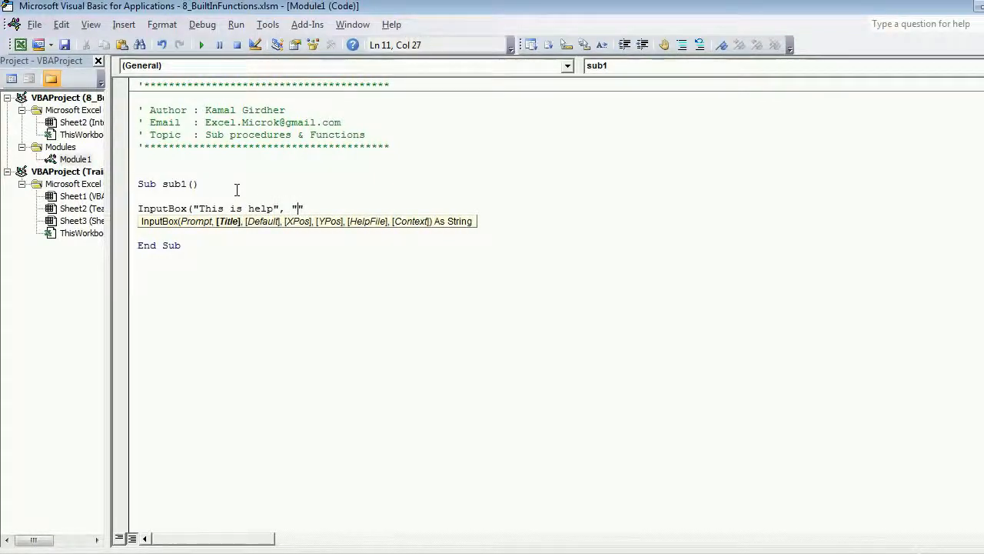
type("THis is a")
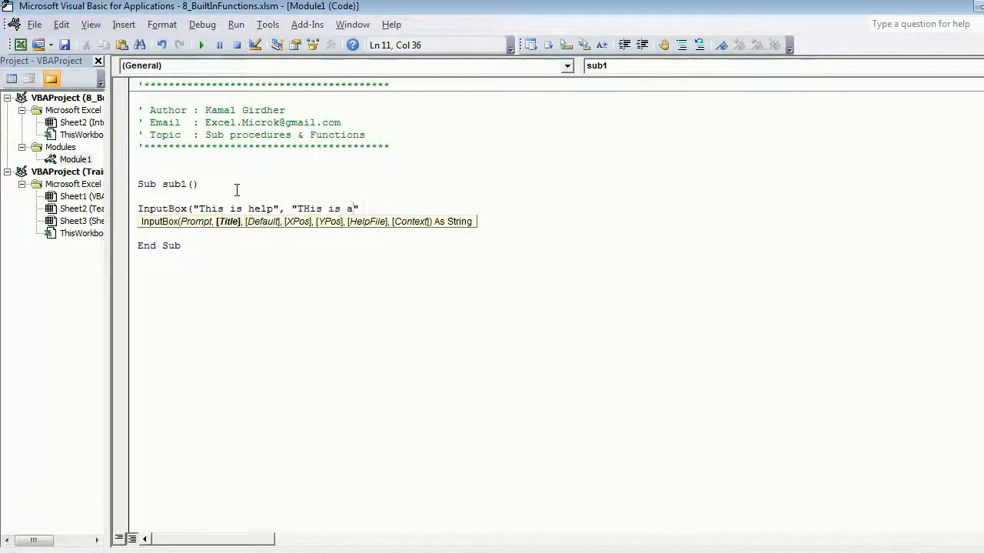
type("title\"")
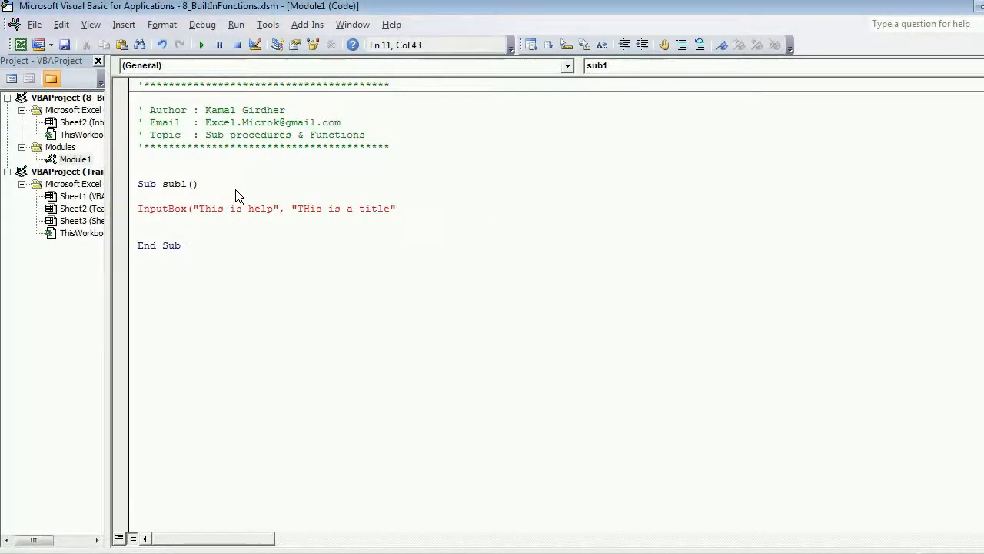
type(",")
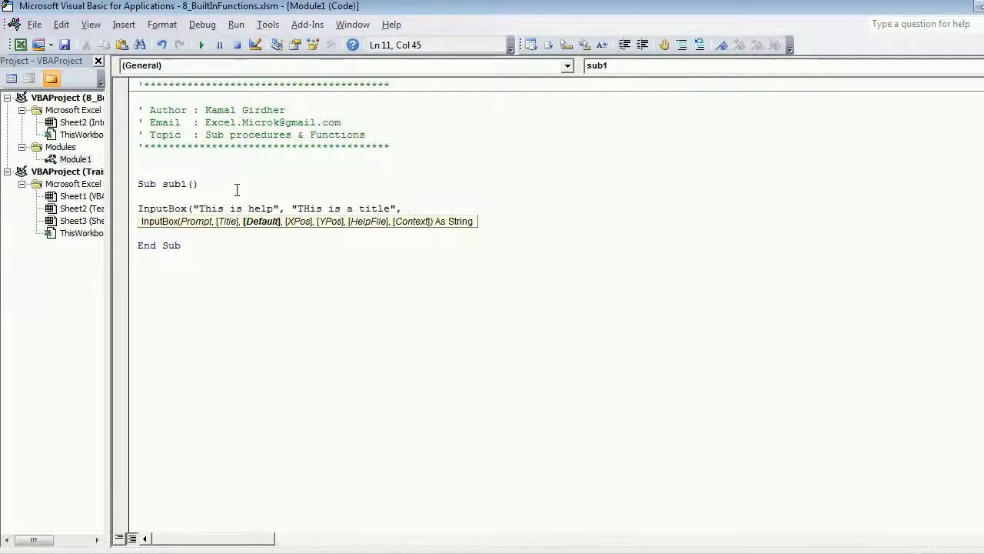
double_click(370, 209)
type(")")
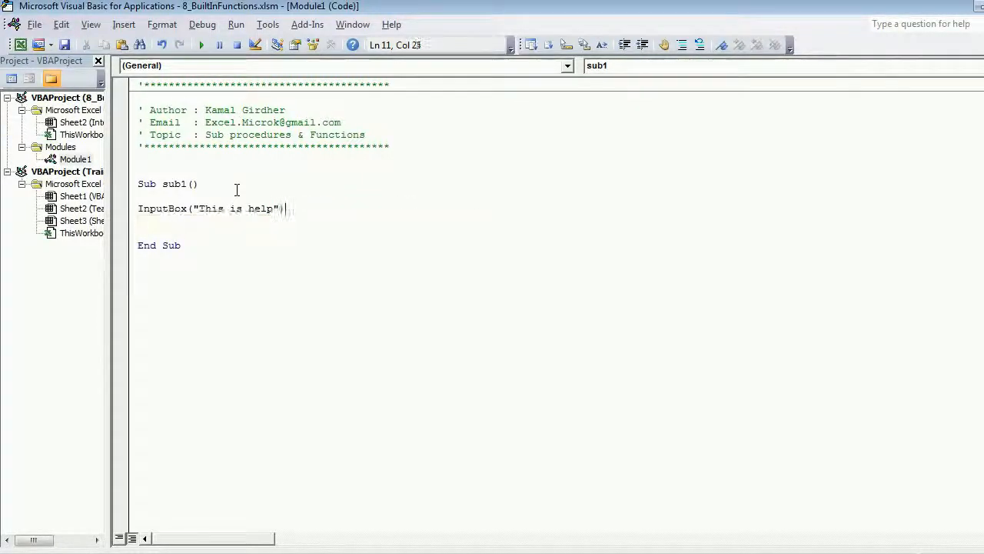
left_click(200, 43)
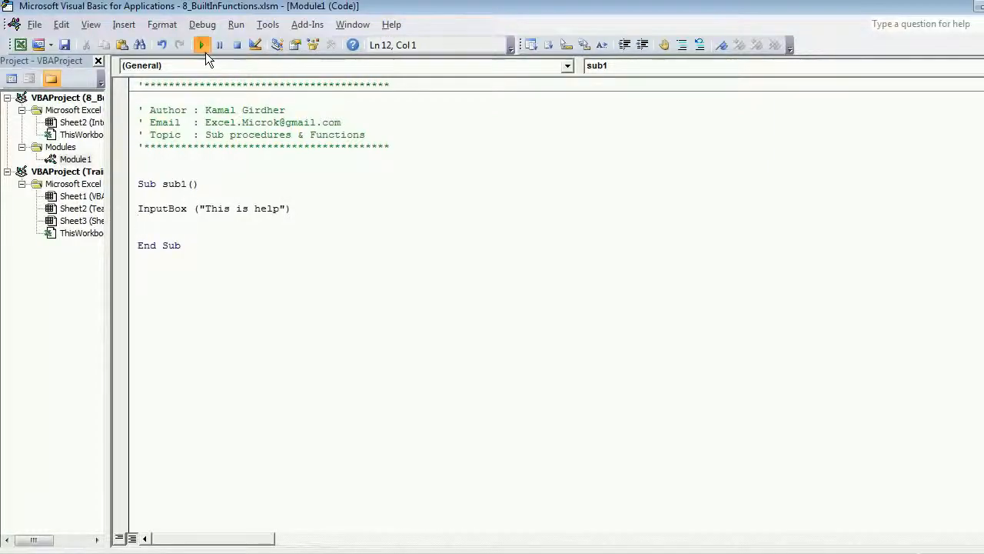
Step: Dismiss the "This is help" input box and return to the sub1 code
left_click(201, 43)
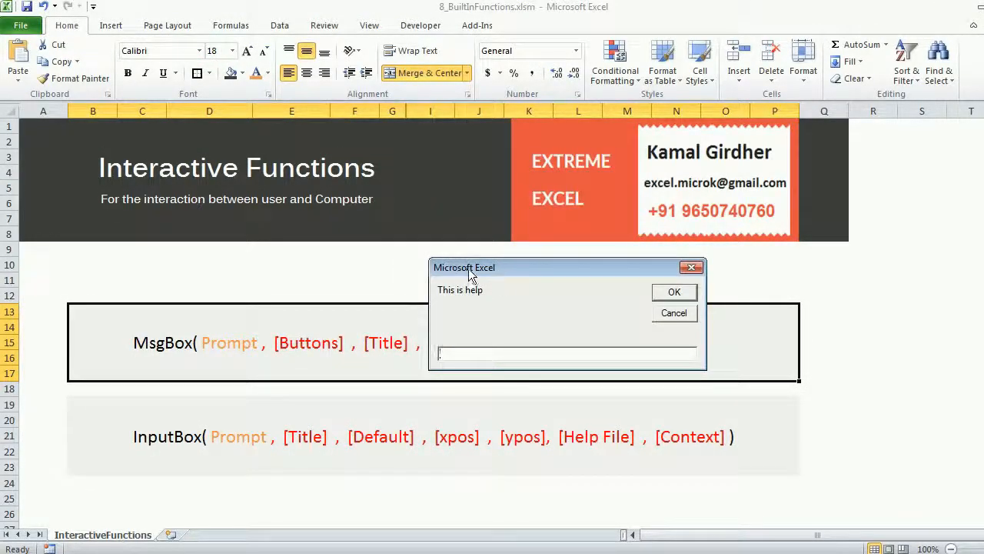
mouse_move(467, 288)
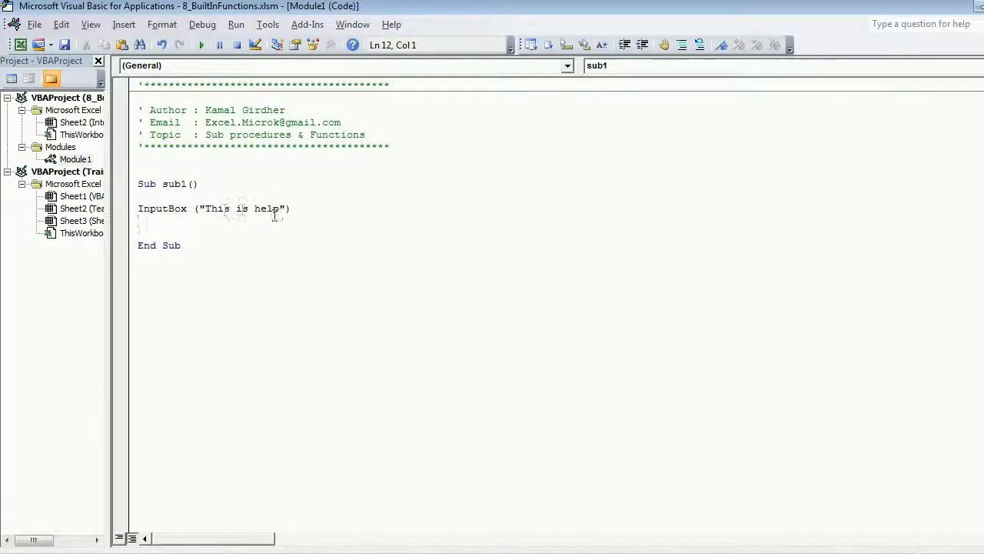
Step: Add title "title here", default "Kamal" and position 100, 200 to the InputBox call
type(",")
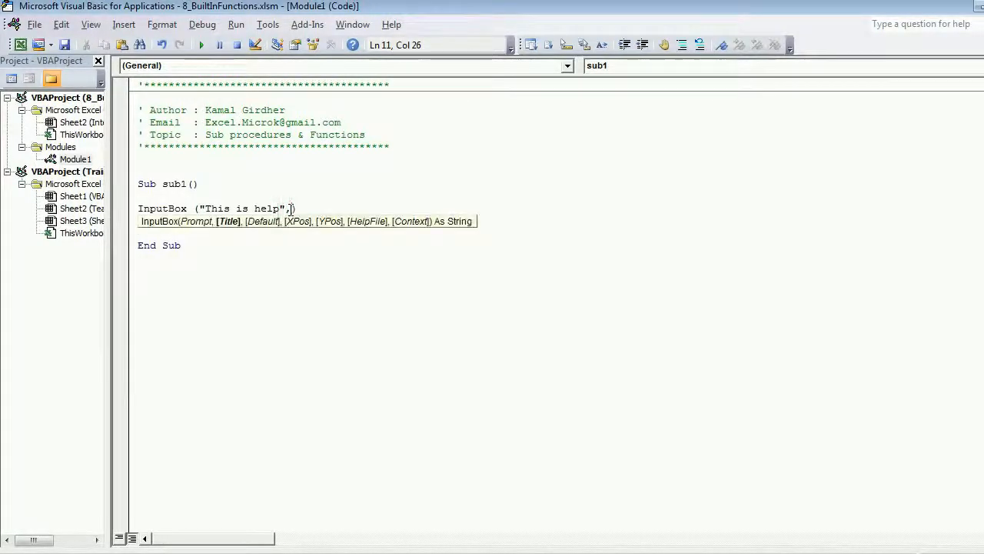
type("\"title\"")
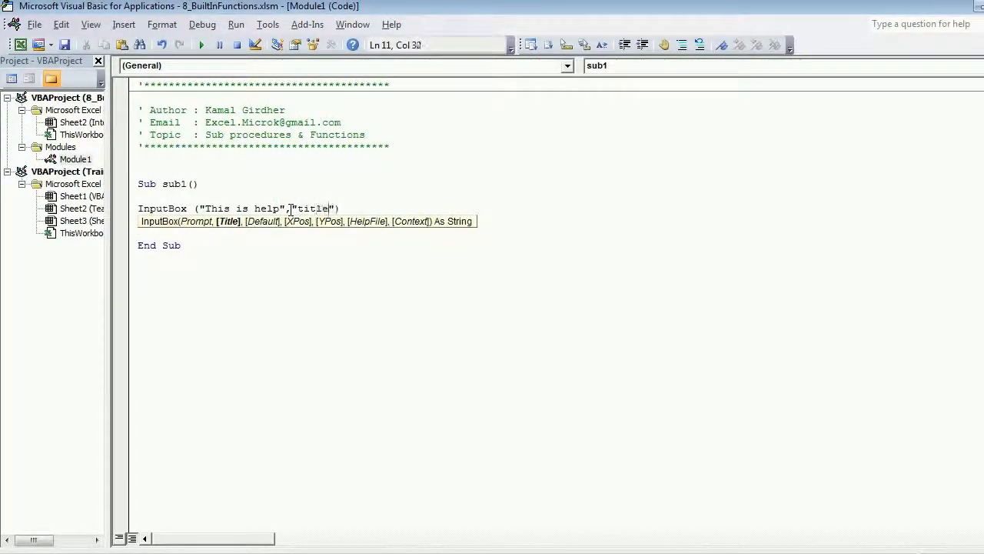
type("here\",")
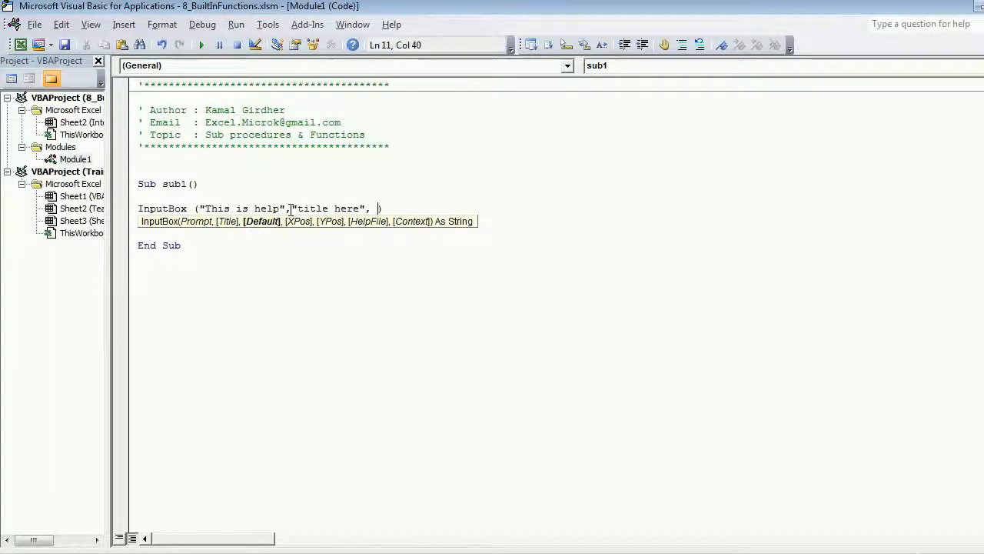
type("\"\"")
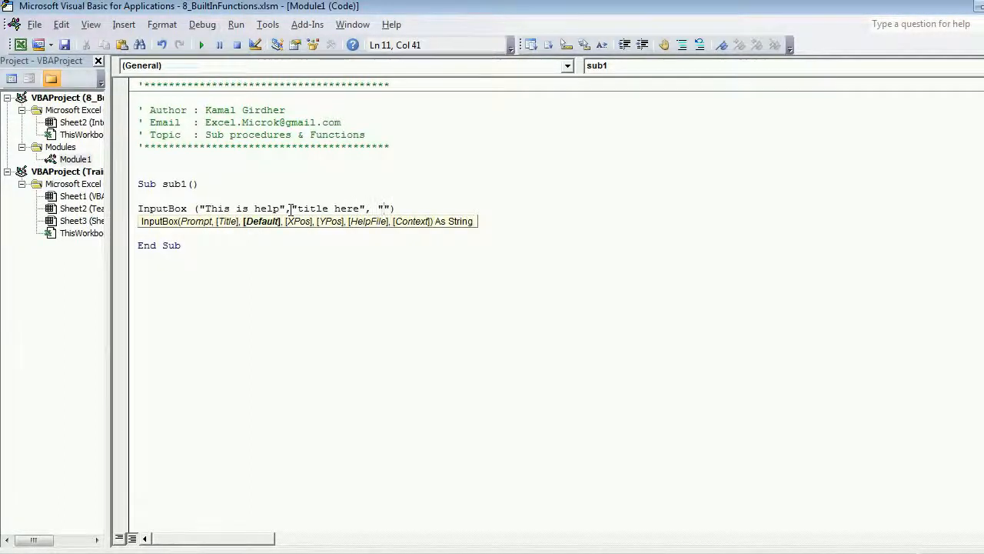
type("Kamal")
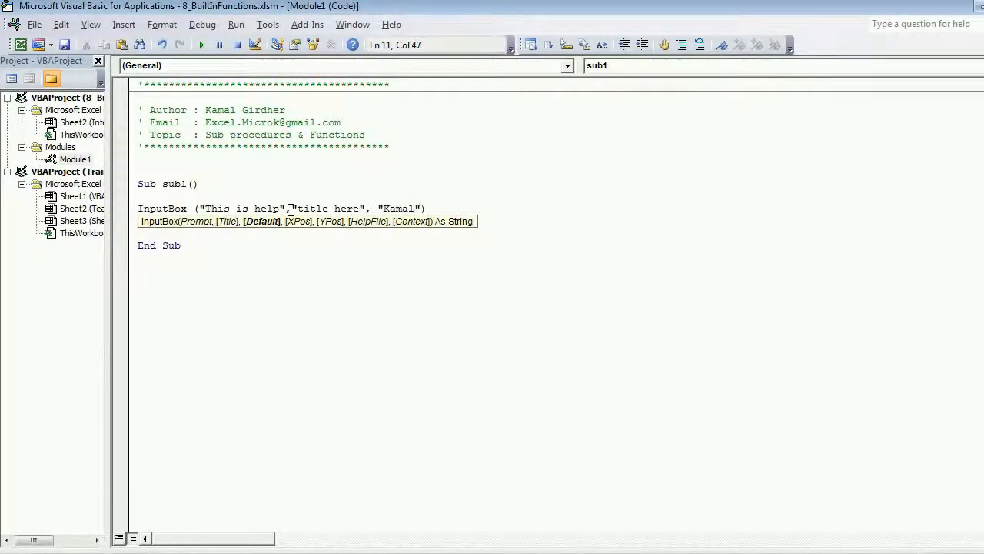
type(", 100")
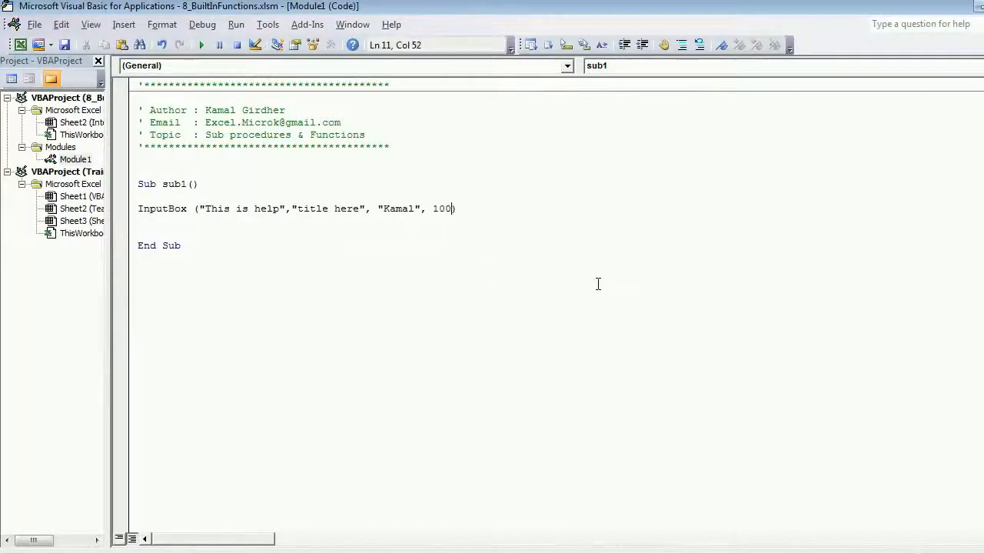
type(",200,")
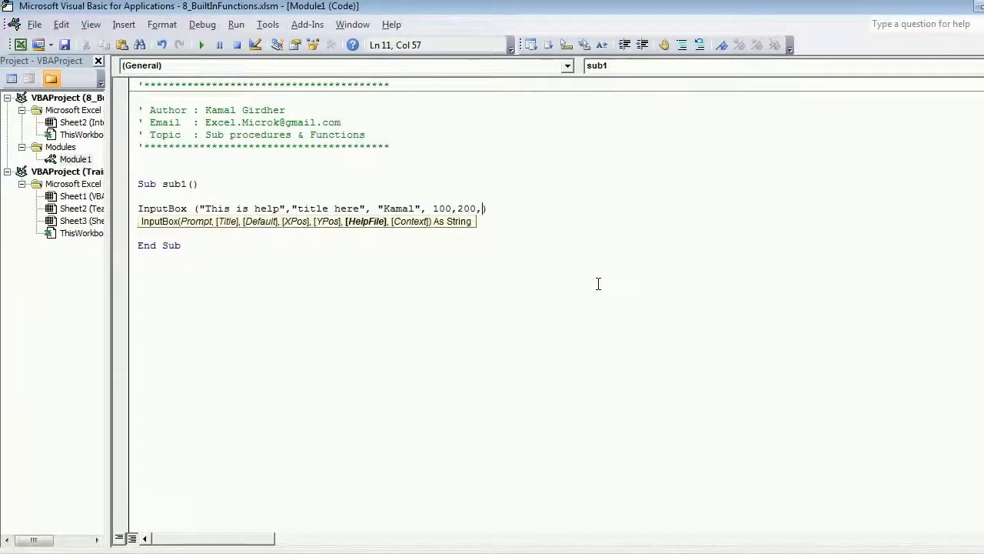
mouse_move(508, 222)
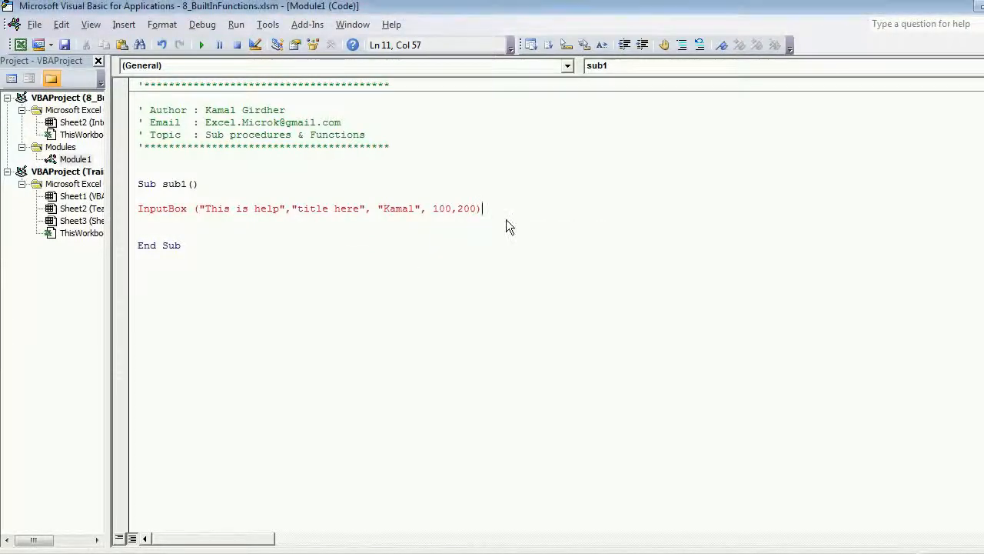
triple_click(308, 210)
type("a = ")
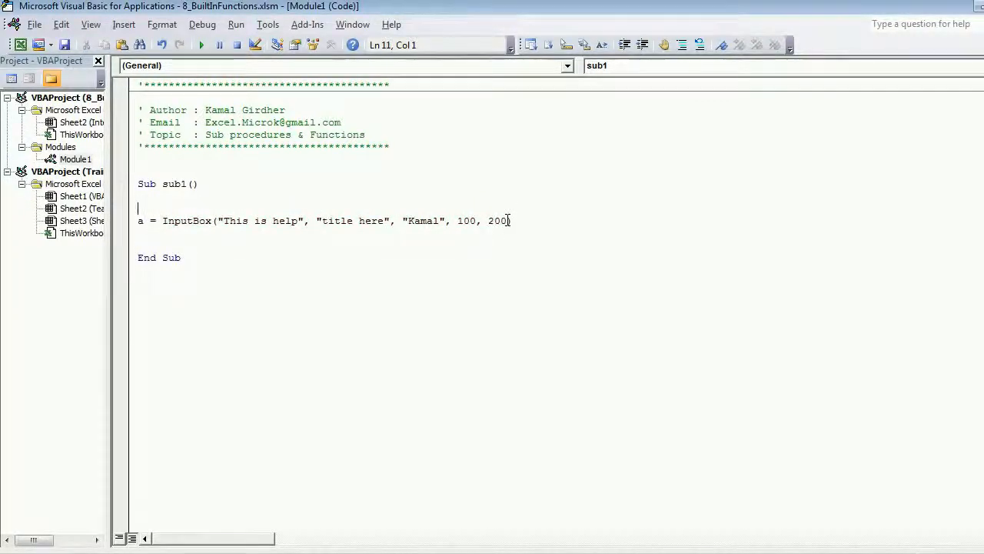
Step: Declare Dim a As Integer above the a = InputBox(...) line
type("Di")
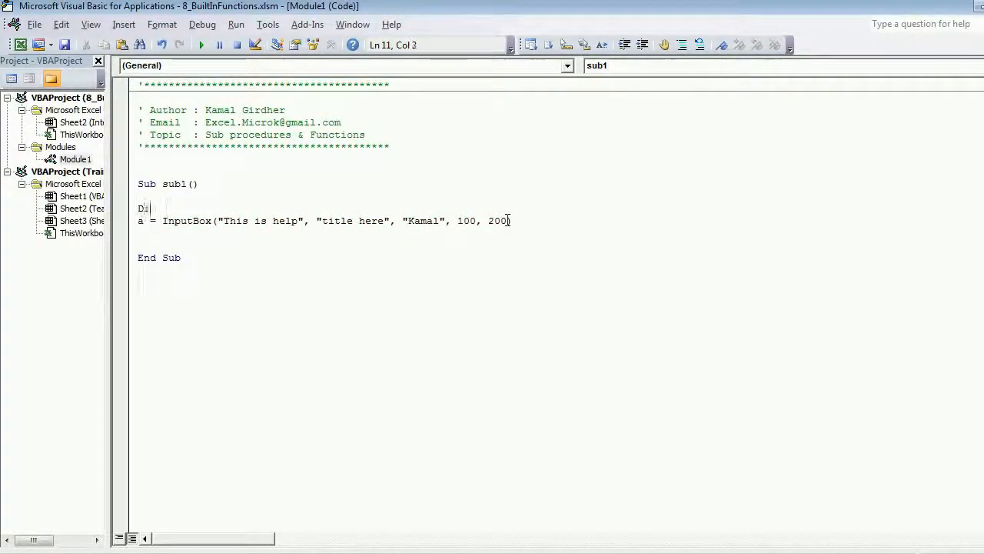
type("m a as i")
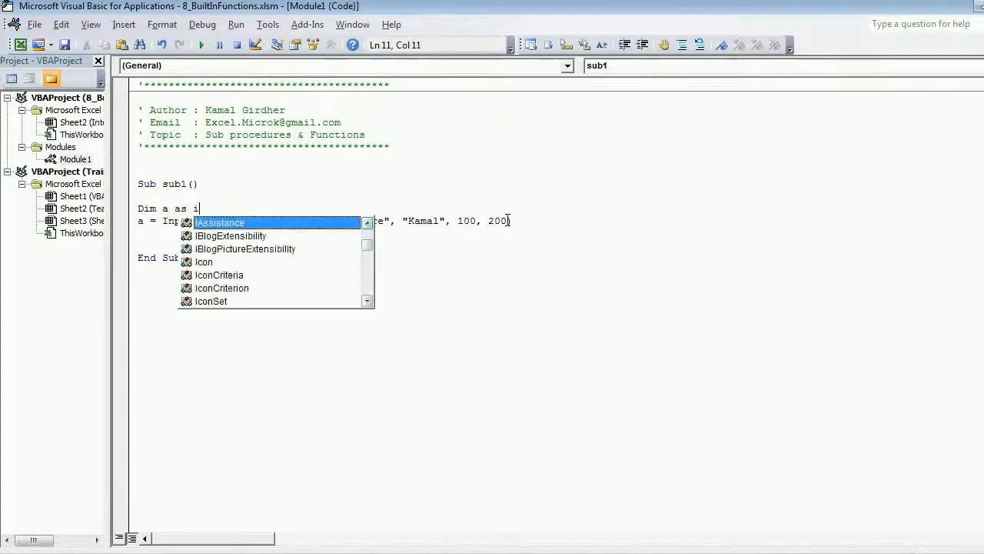
type("nteger")
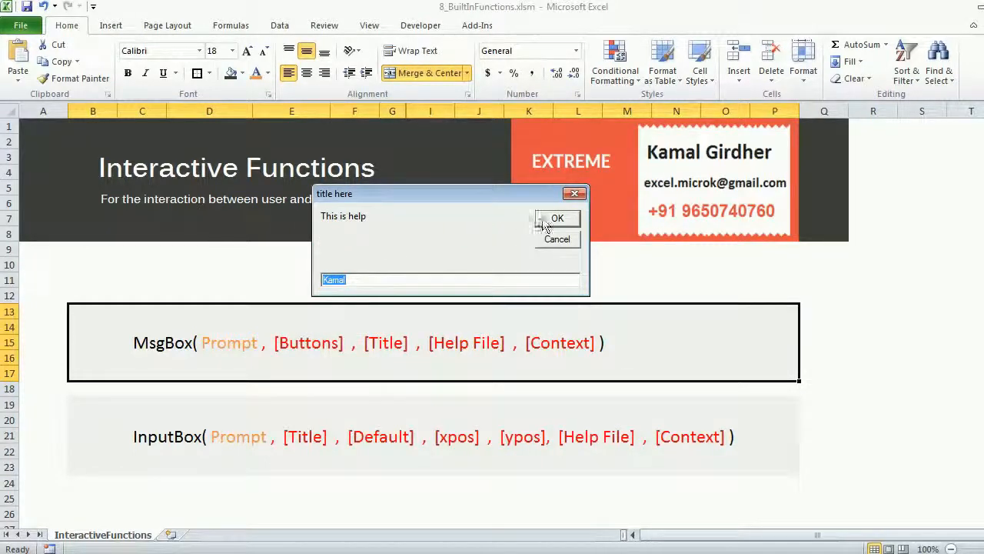
Step: Accept the default Kamal and end the macro on the Type mismatch error
left_click(557, 219)
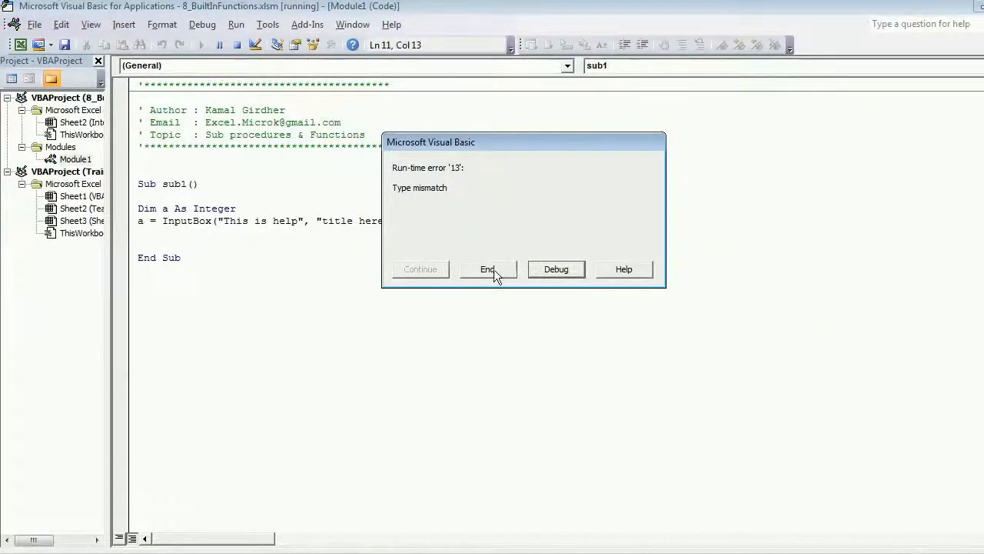
left_click(486, 269)
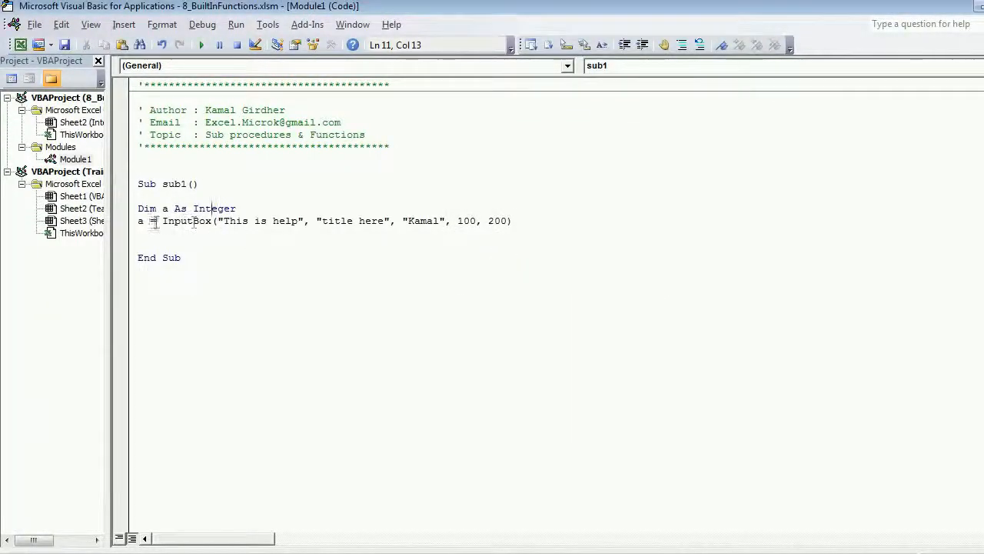
left_click_drag(163, 222, 508, 222)
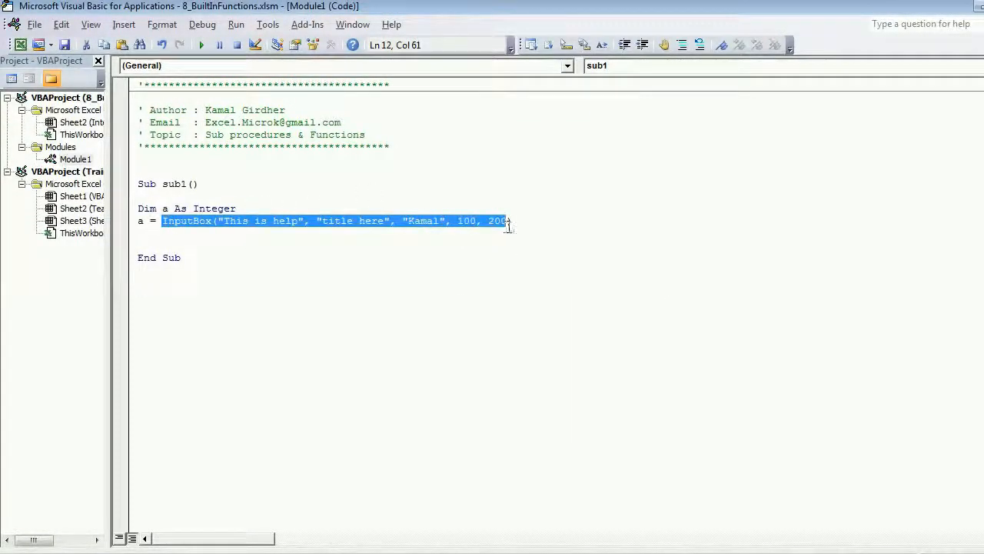
Step: Change the declaration of a from Integer to String
double_click(214, 210)
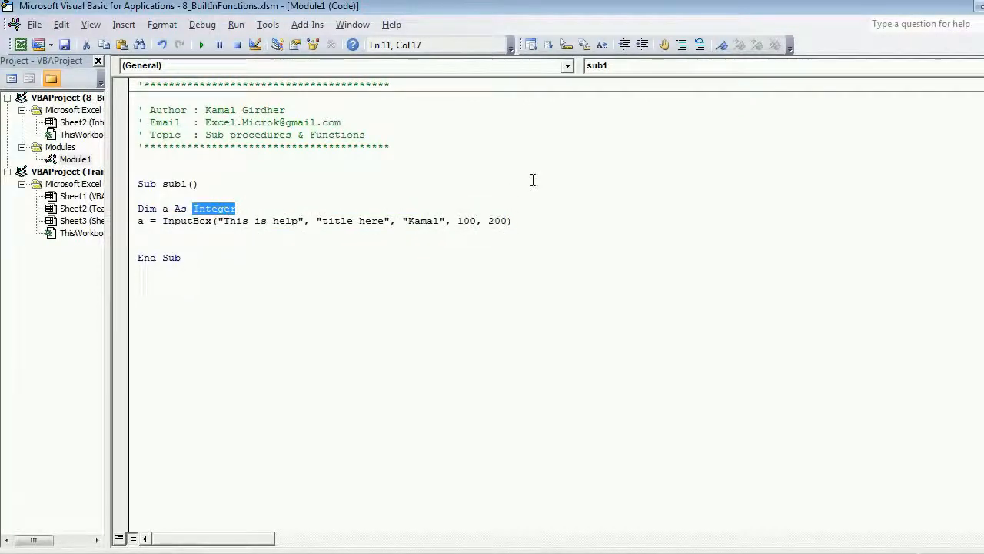
type("String")
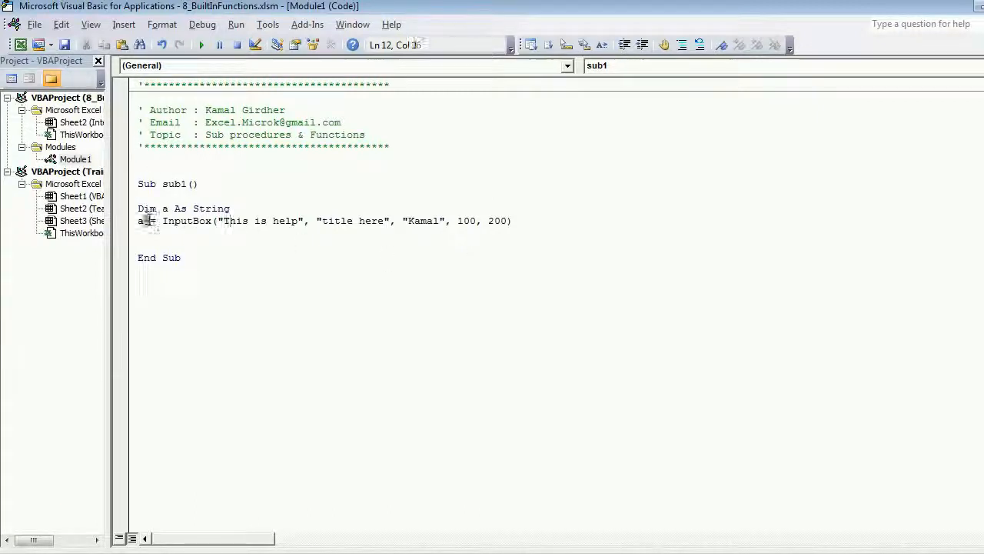
double_click(142, 222)
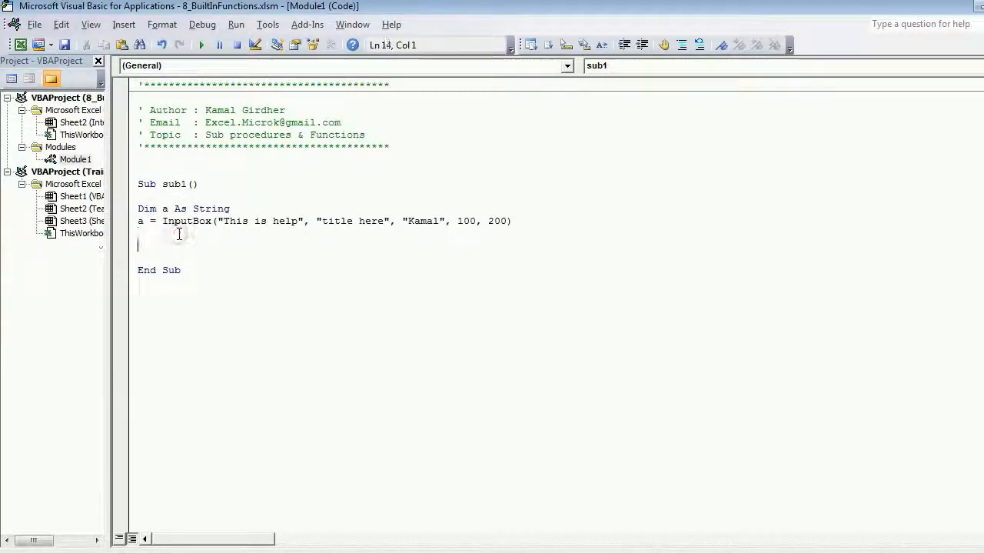
Step: Add a MsgBox a line below the InputBox and run sub1
type("msgbox a")
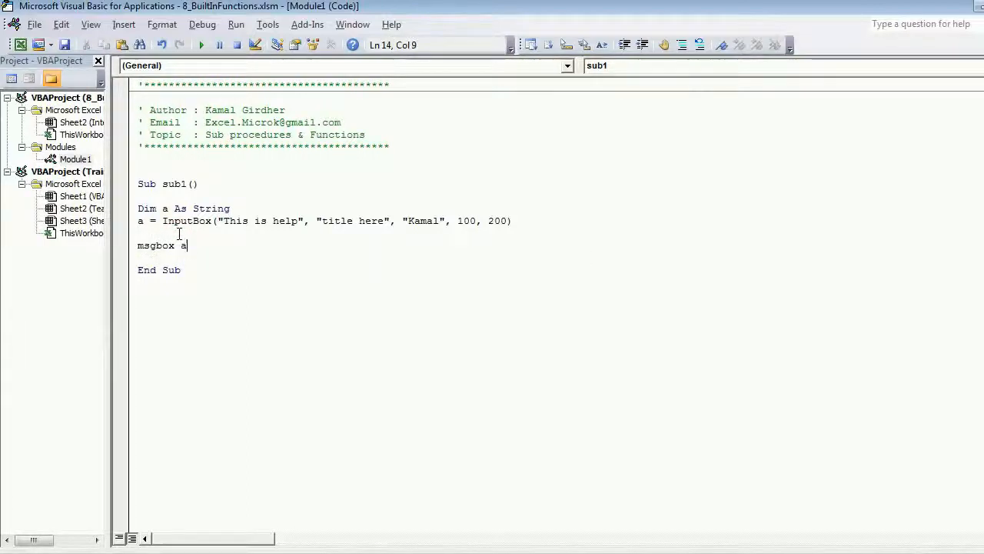
left_click(202, 43)
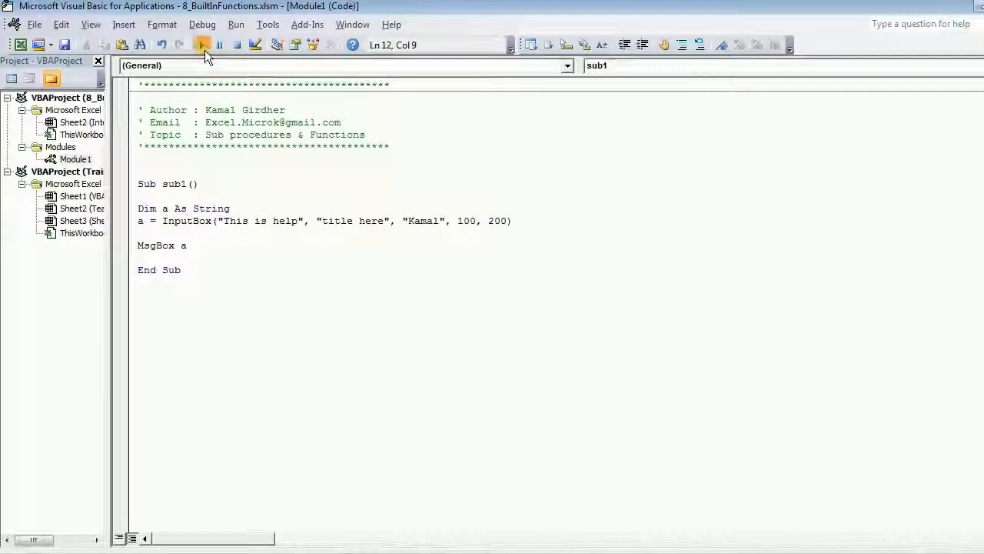
left_click(203, 43)
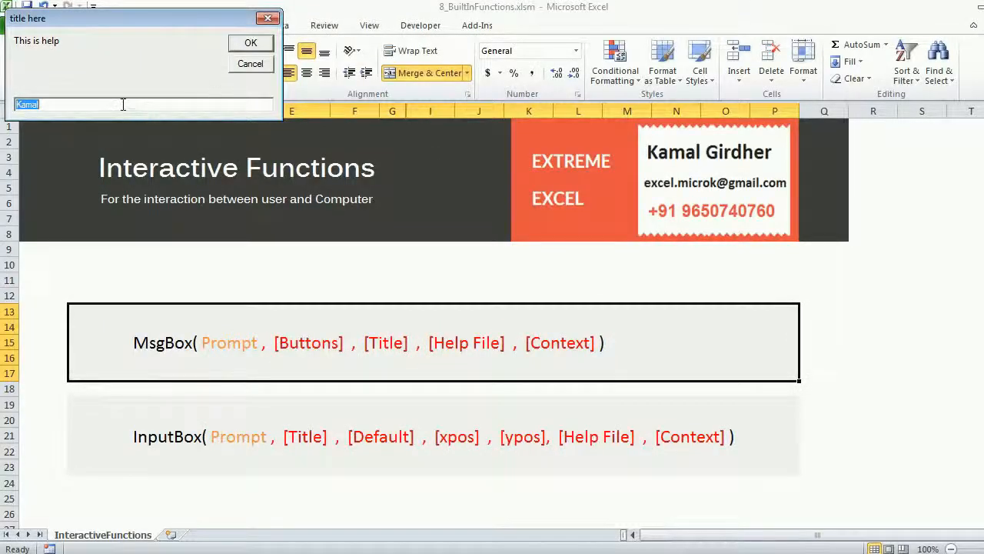
Step: Accept the default name Kamal and close the message box echoing it
left_click(250, 43)
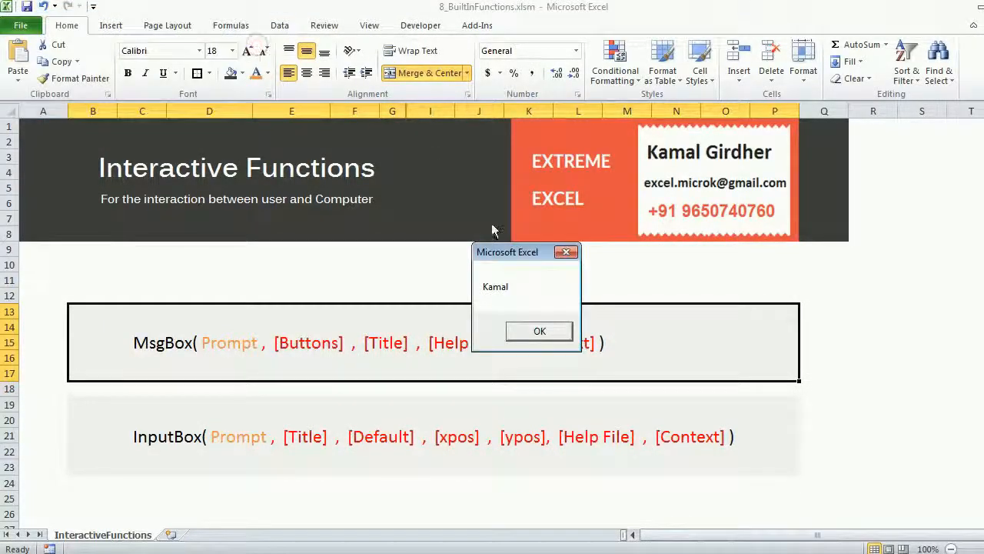
left_click(538, 331)
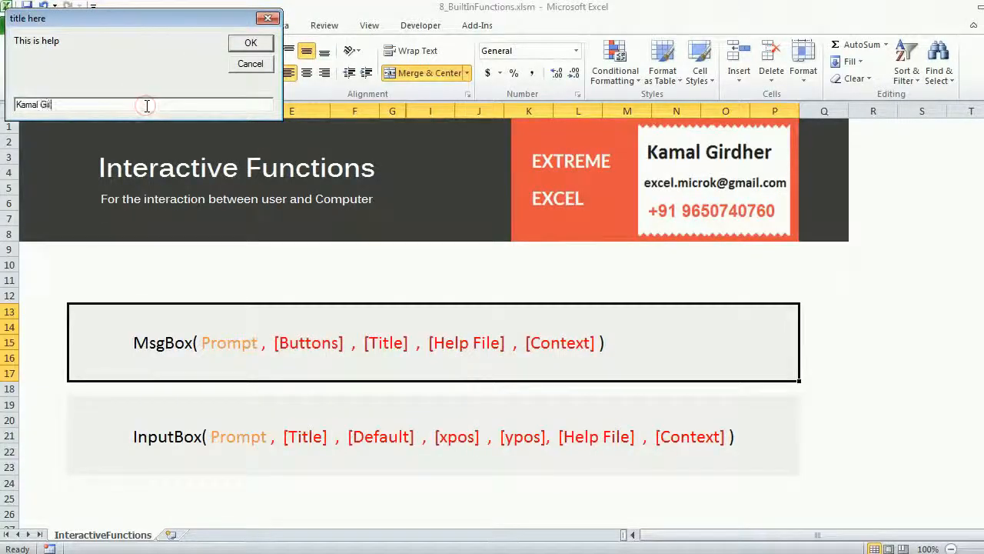
left_click(249, 43)
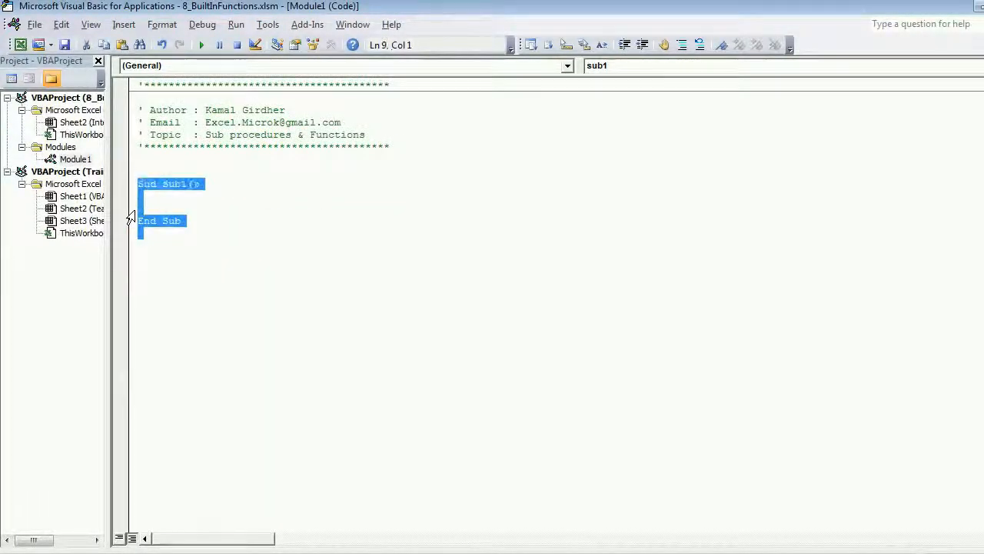
Step: Switch from the VBA editor back to the InteractiveFunctions worksheet
key("Delete")
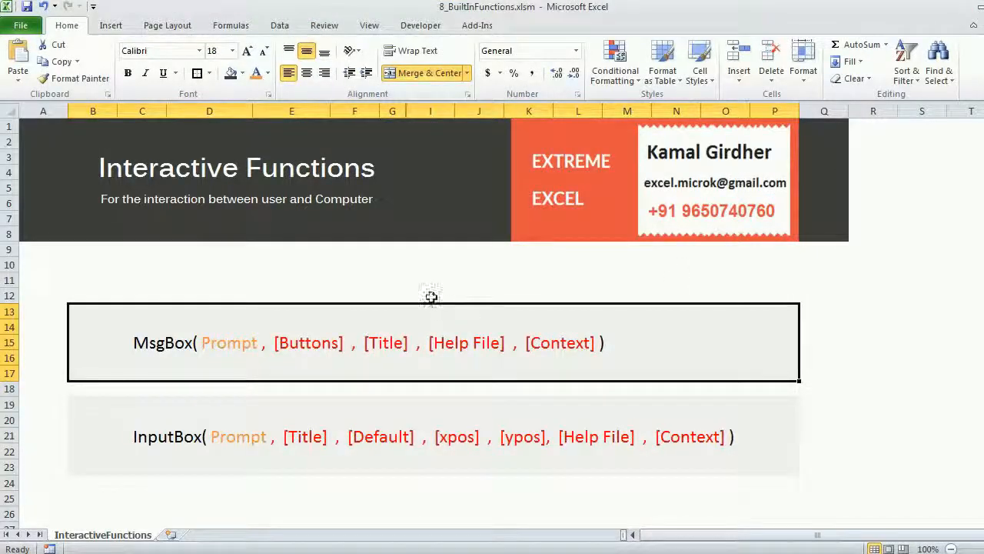
mouse_move(156, 203)
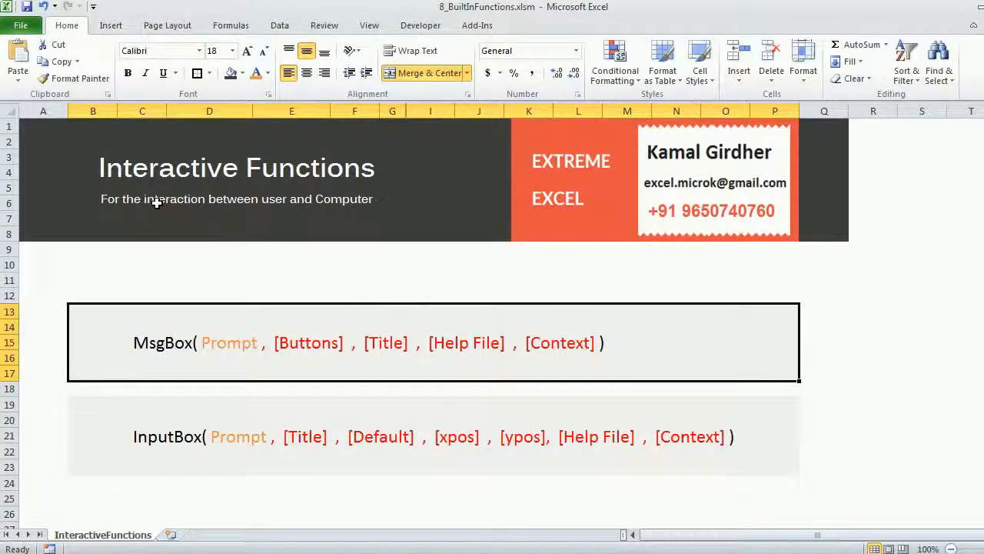